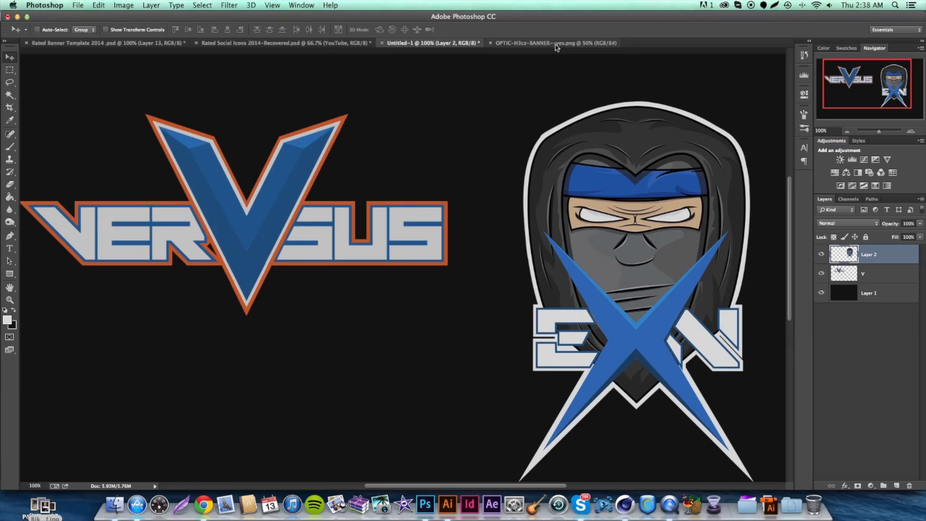
- Switch to the OpTic H3CZ channel banner document to view its design
left_click(556, 43)
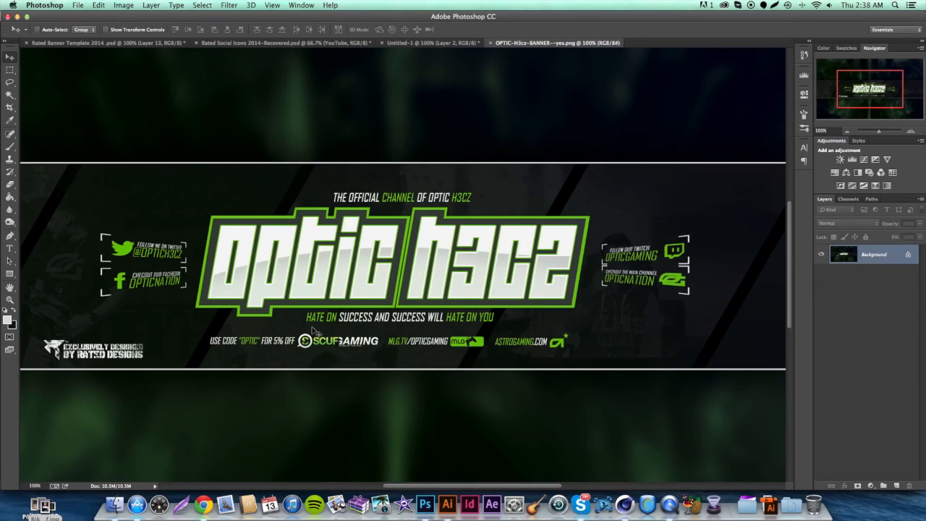
mouse_move(259, 293)
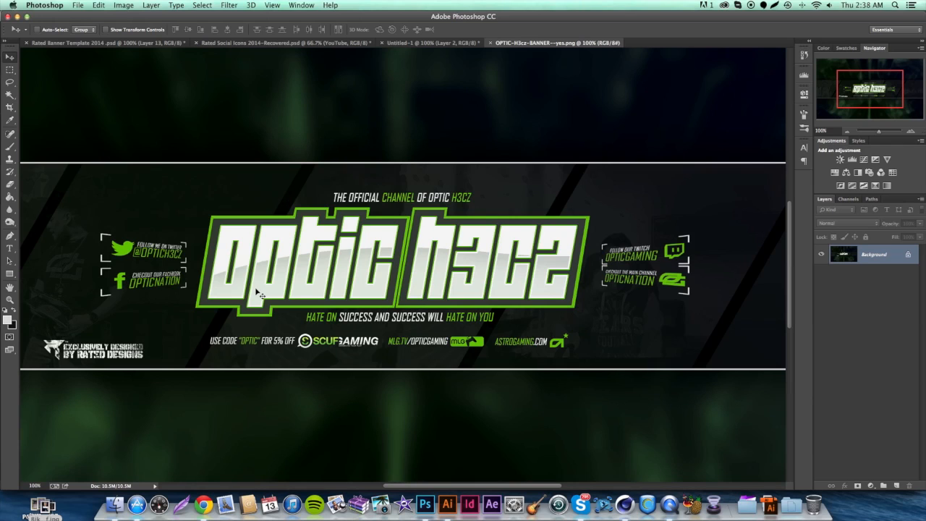
mouse_move(259, 253)
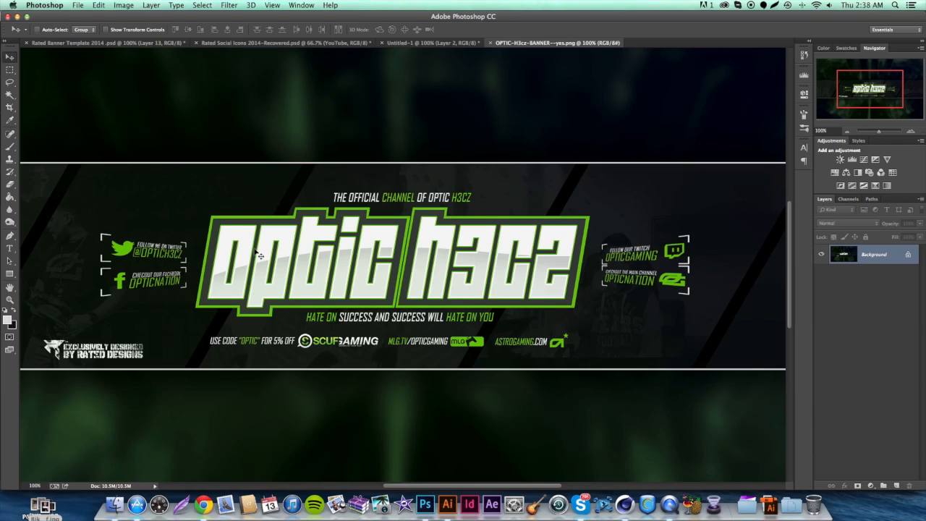
mouse_move(233, 226)
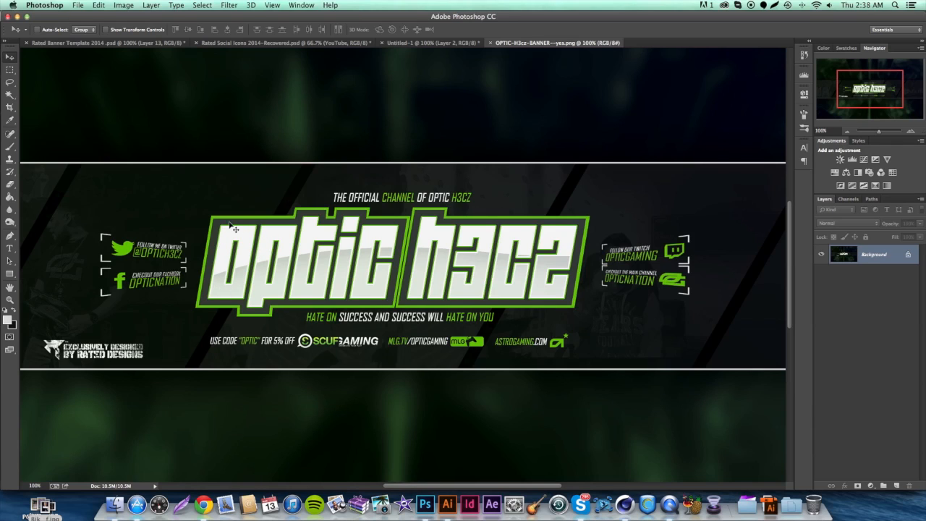
mouse_move(552, 191)
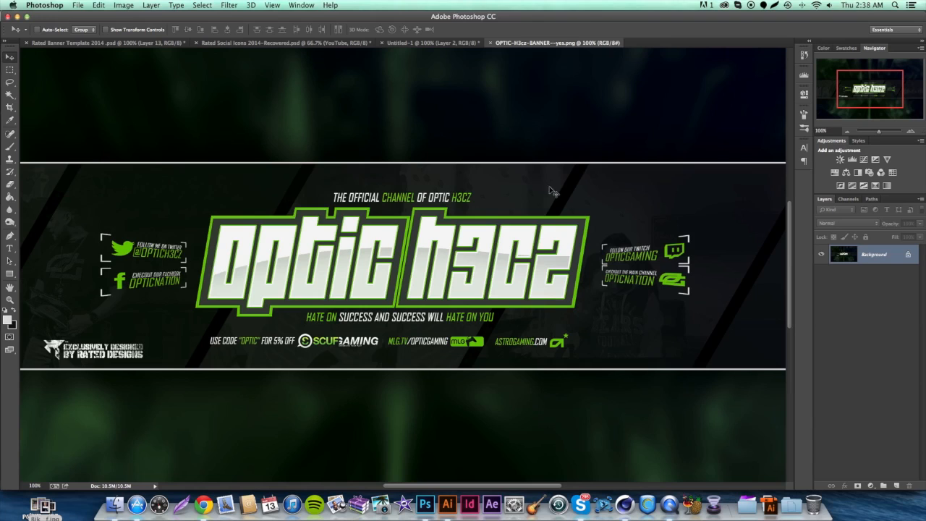
mouse_move(651, 177)
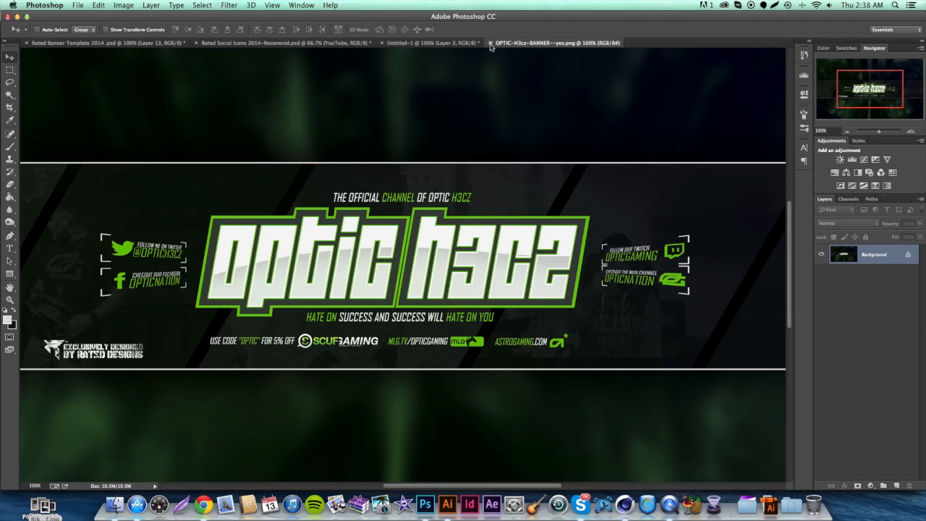
- Close the OpTic H3CZ banner, returning to the Versus and 3XN logo document
left_click(426, 43)
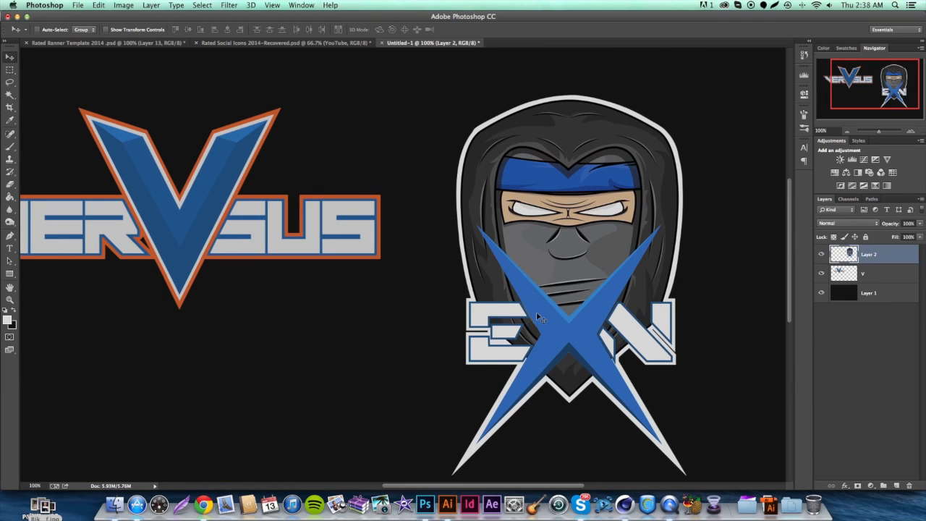
mouse_move(572, 170)
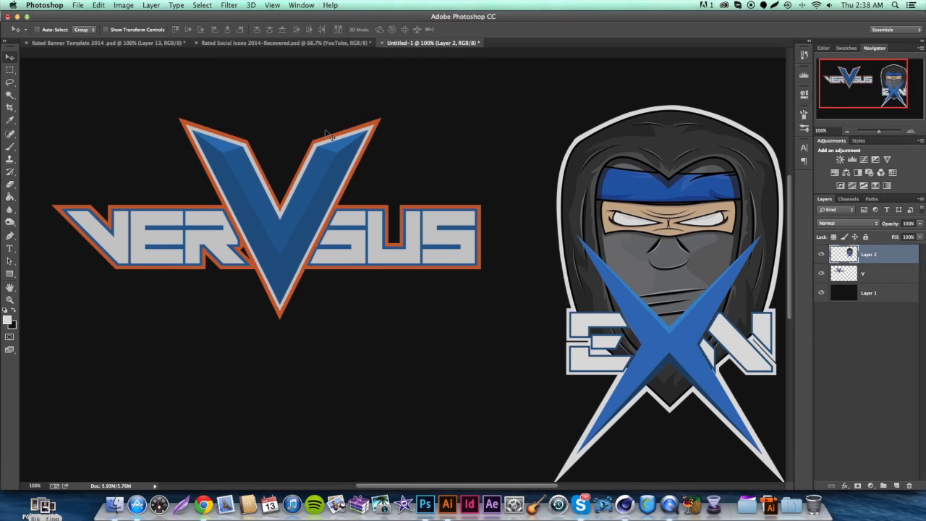
mouse_move(374, 255)
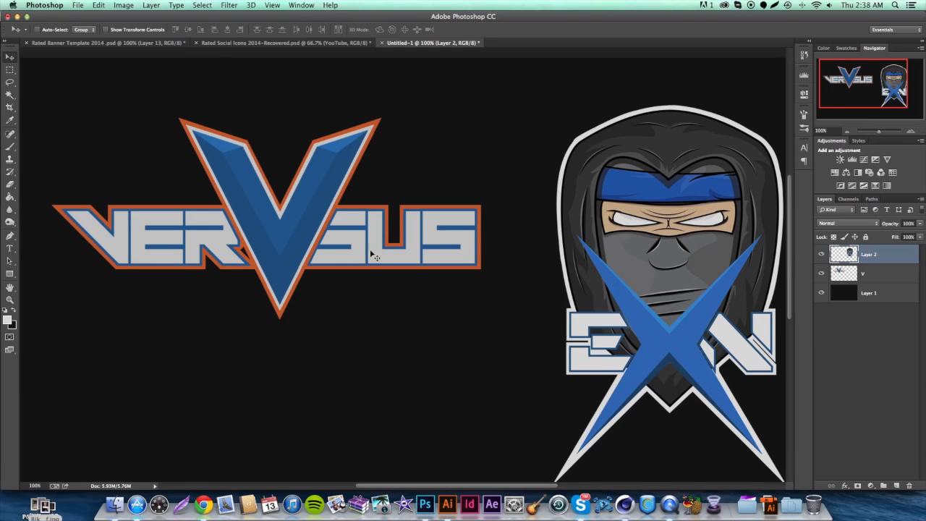
mouse_move(302, 161)
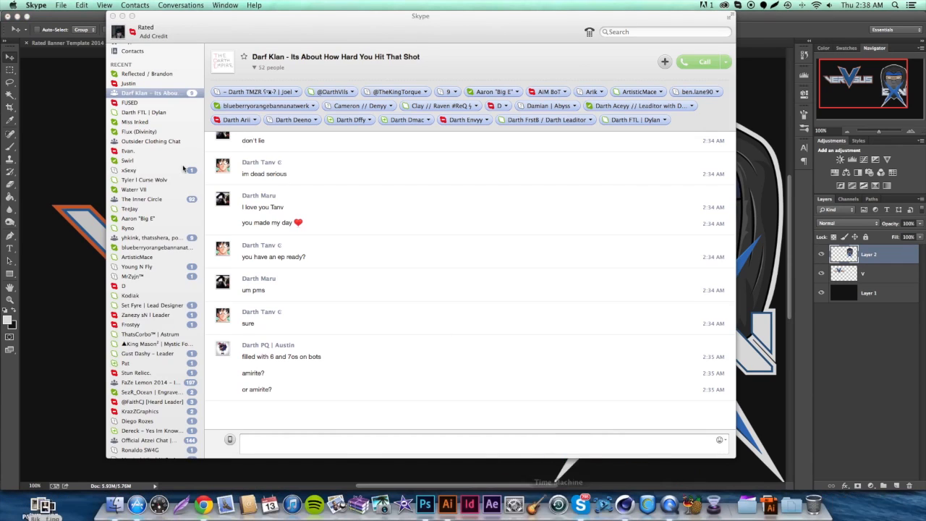
- Open the top contact's direct conversation from Skype's Recent sidebar
left_click(147, 73)
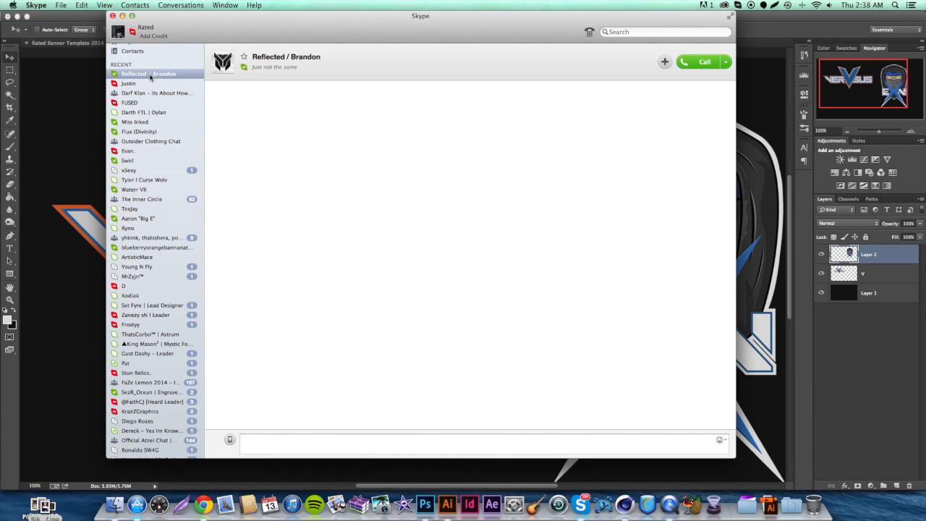
type("c")
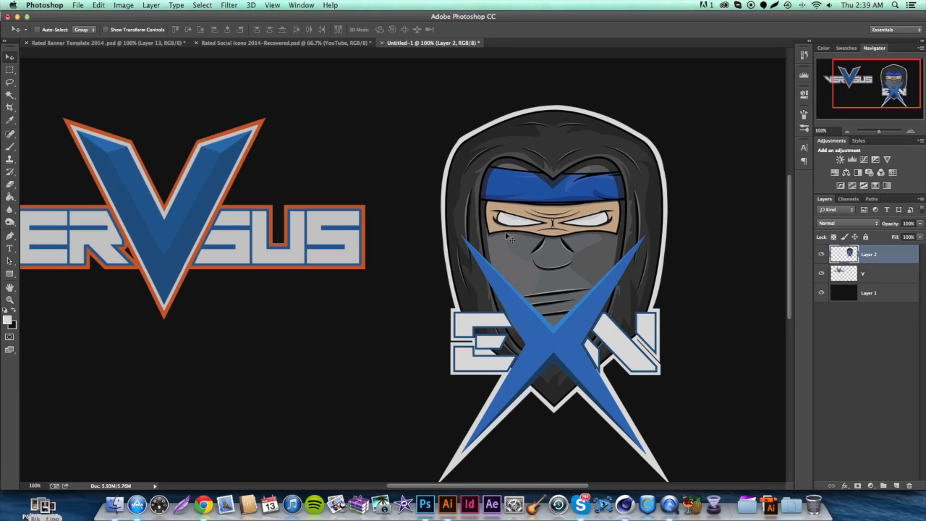
mouse_move(381, 205)
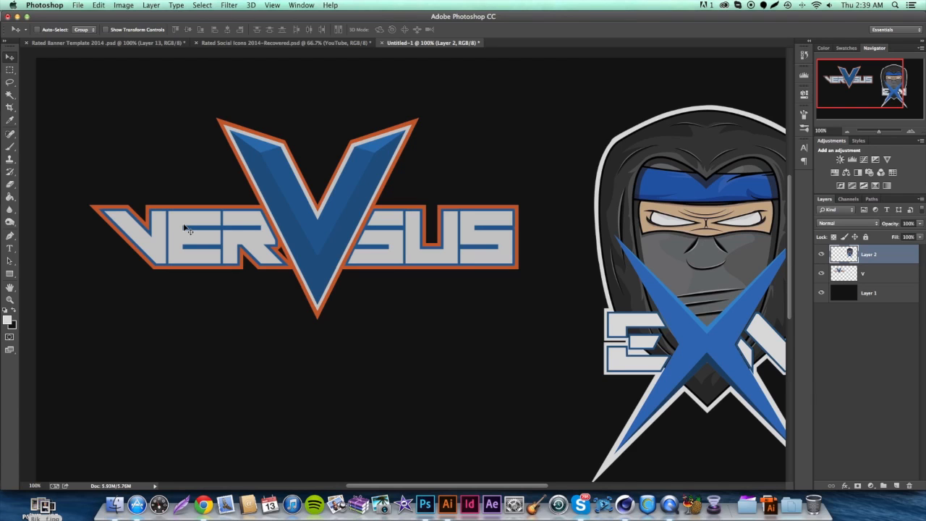
- Glance at the Social Icons pack document, then return to the logo document
left_click(286, 42)
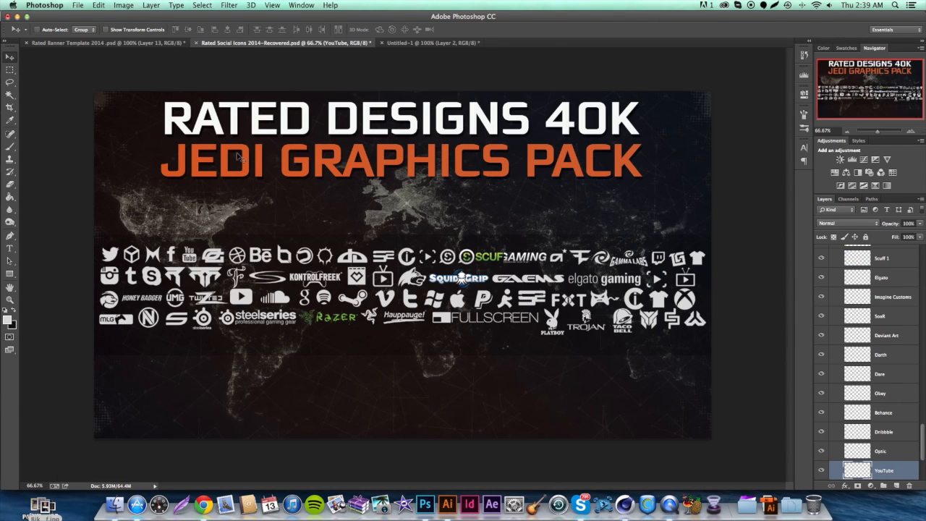
left_click(431, 42)
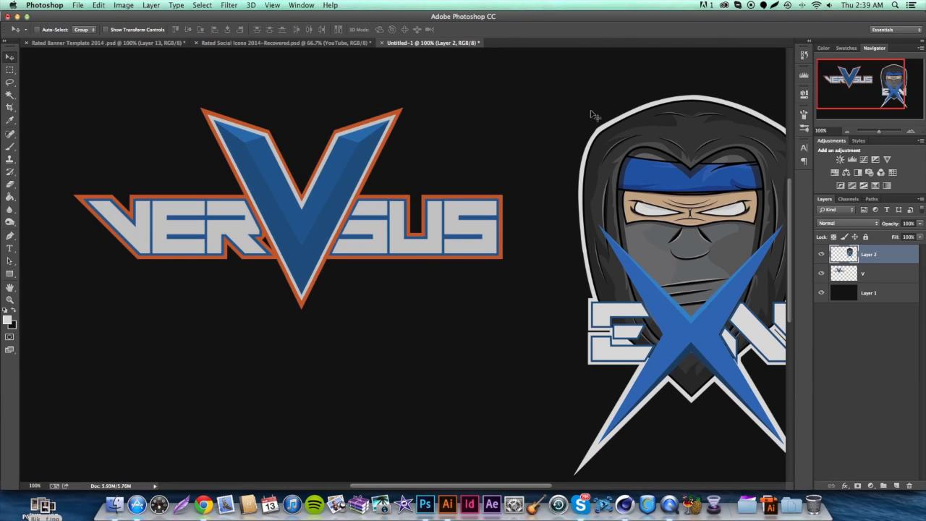
mouse_move(456, 231)
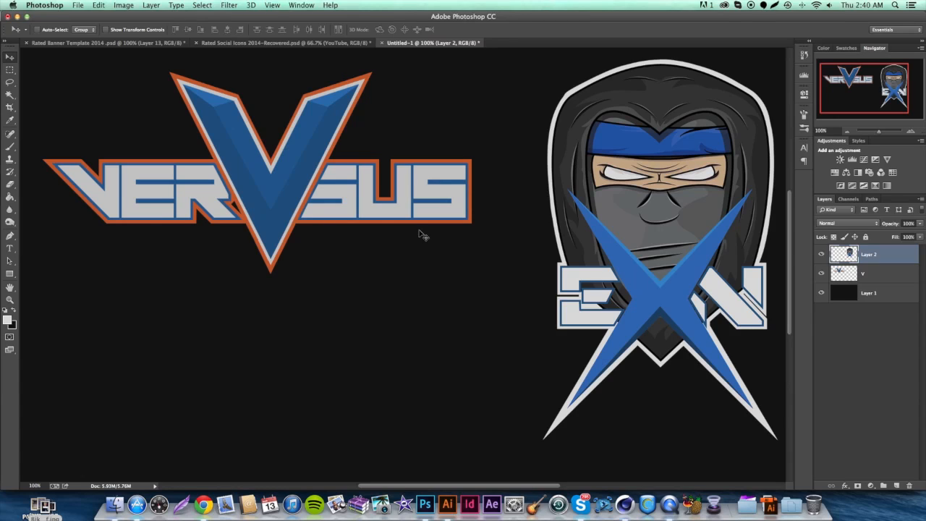
mouse_move(288, 199)
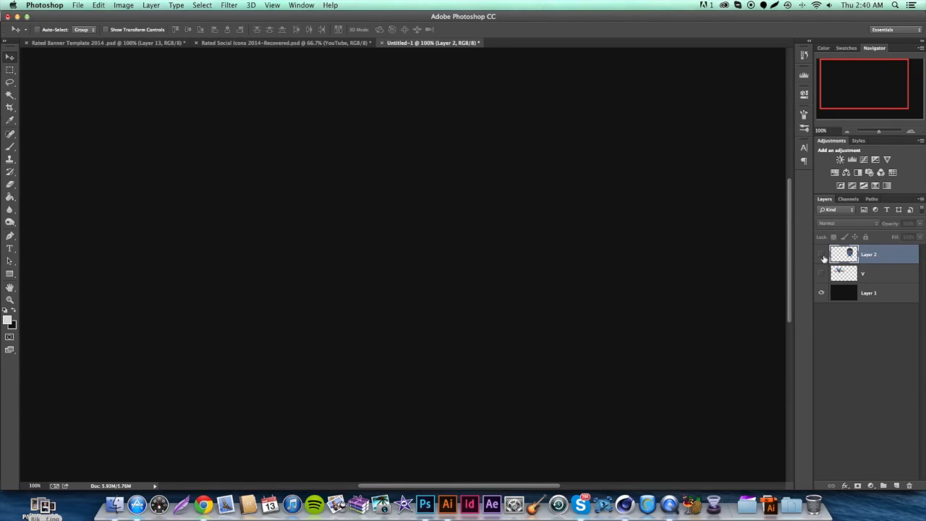
- Turn the logo layers' visibility back on and scroll to review them
left_click(820, 254)
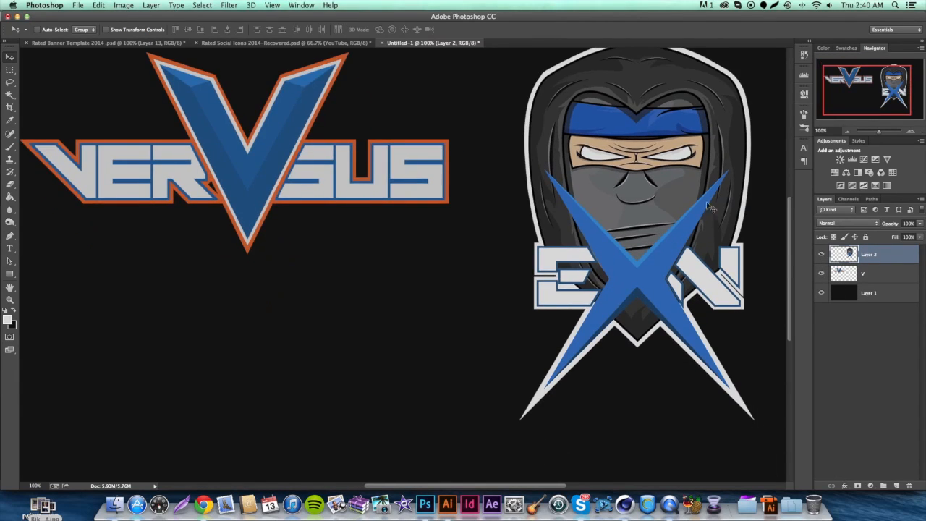
scroll("down", 3)
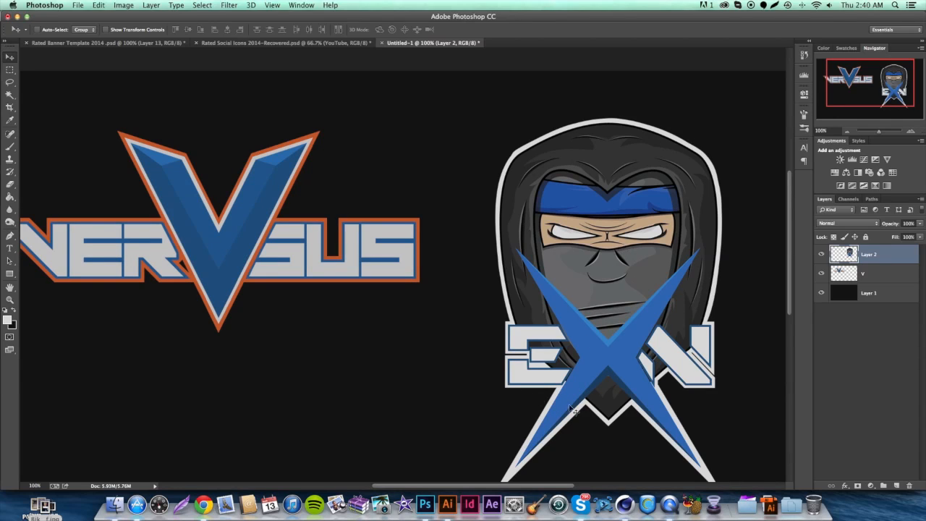
scroll("down", 3)
type("50")
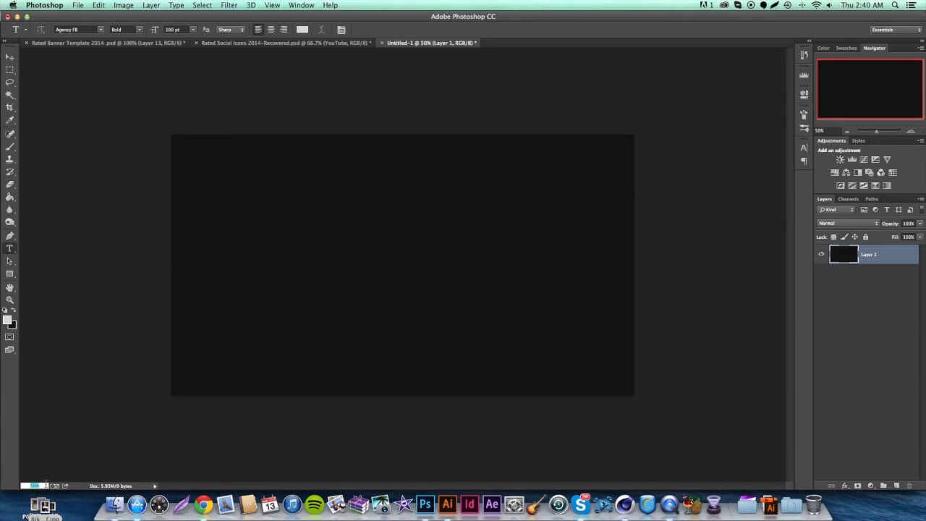
- Draw a text box across the canvas centre and browse the font list
left_click_drag(226, 164, 637, 337)
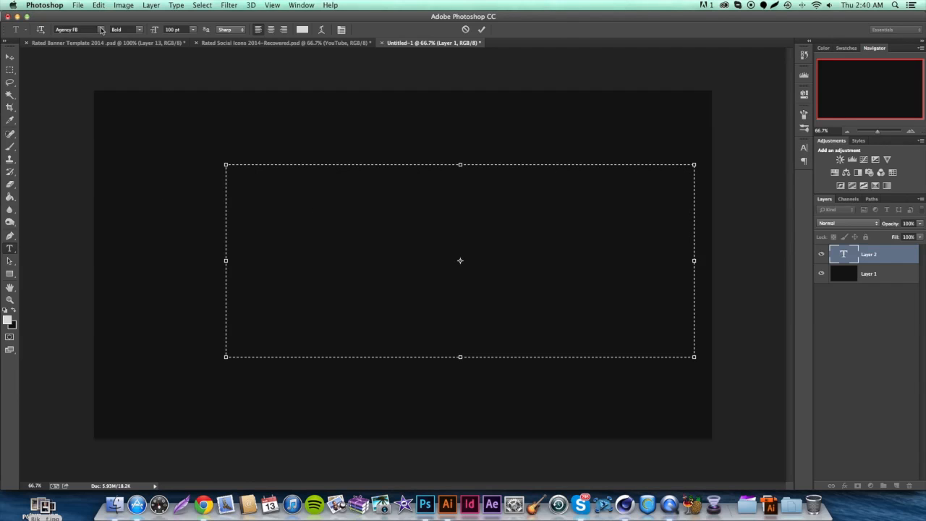
left_click(101, 30)
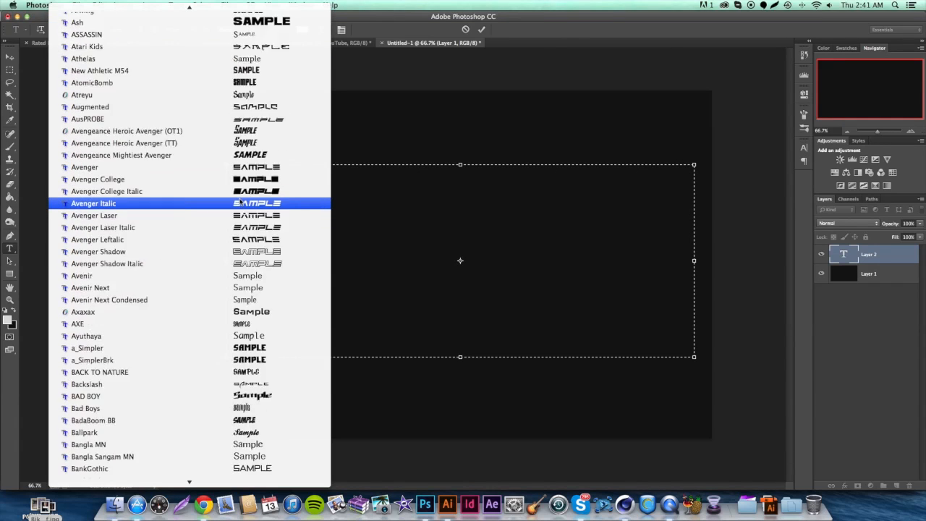
scroll("down", 3)
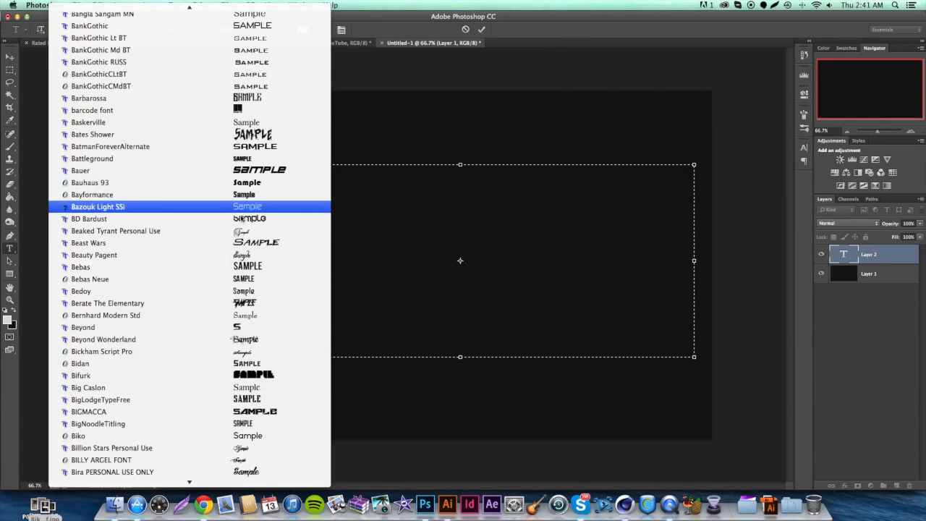
scroll("down", 3)
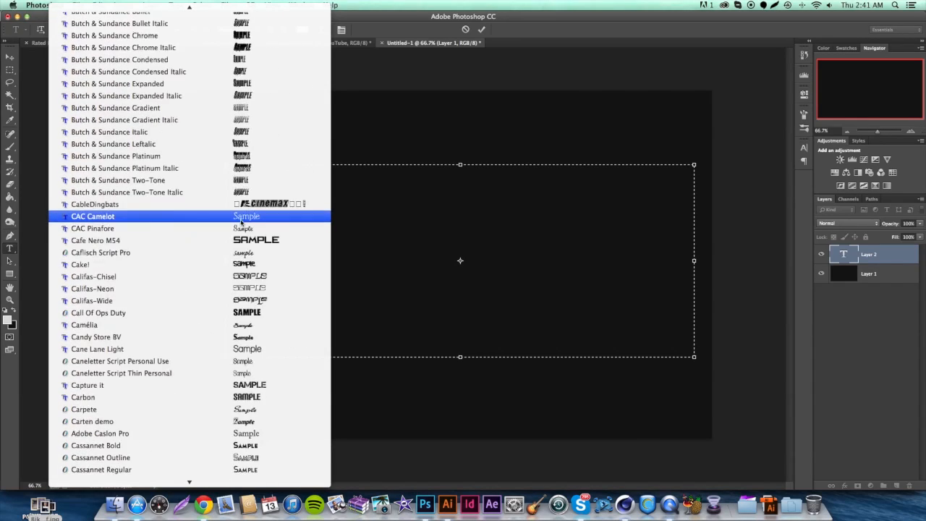
scroll("down", 3)
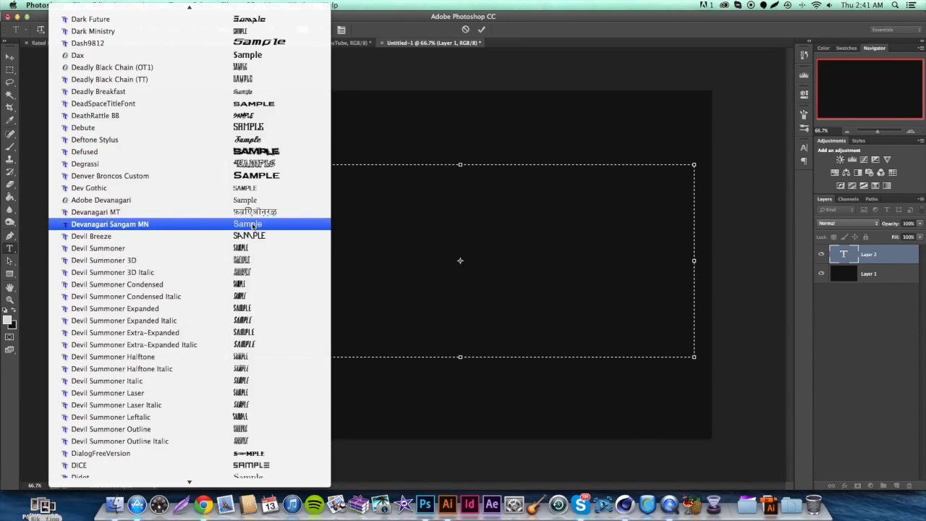
scroll("down", 3)
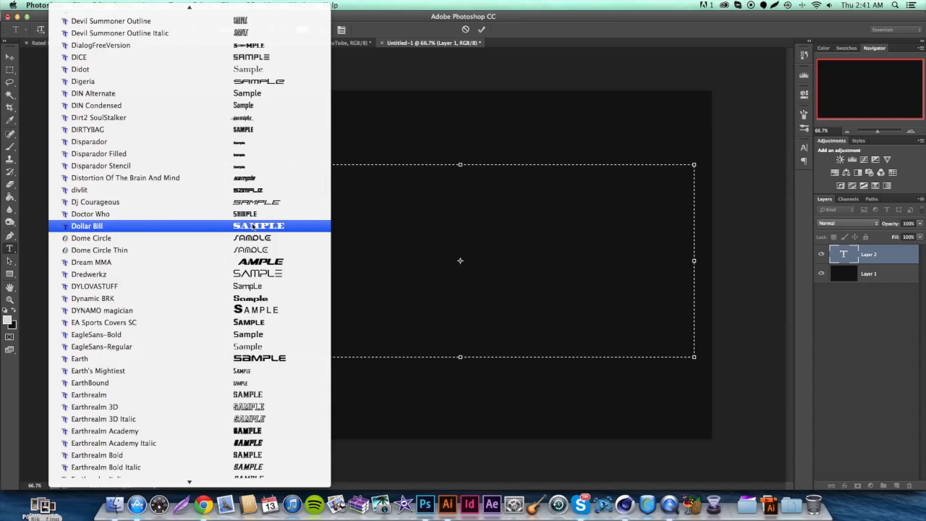
scroll("down", 3)
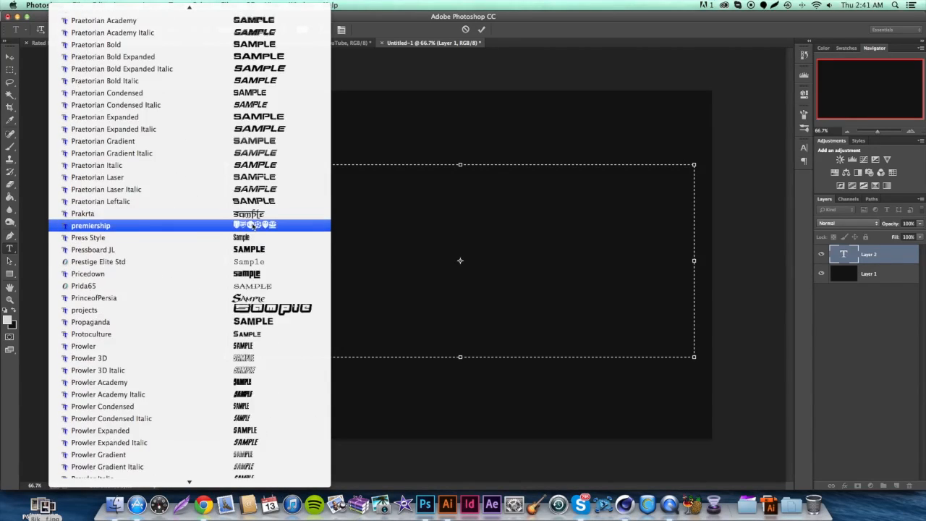
scroll("down", 3)
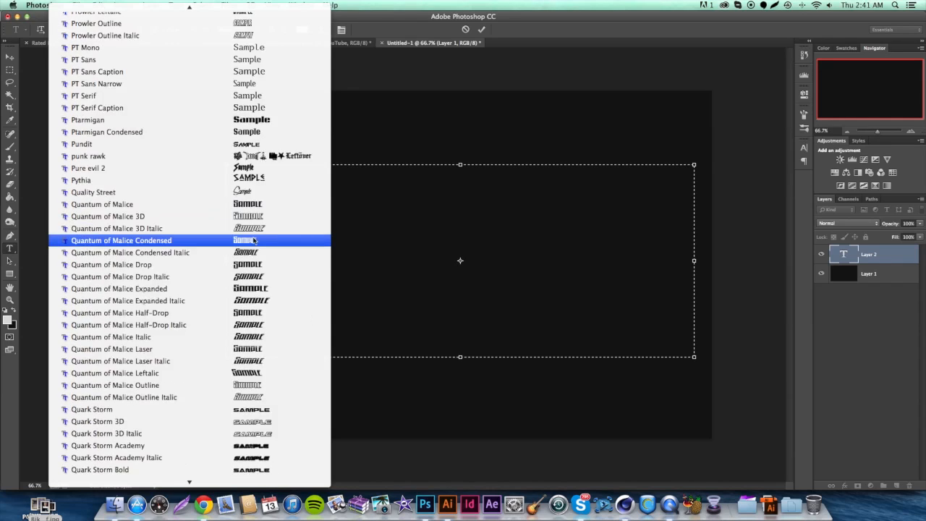
scroll("down", 3)
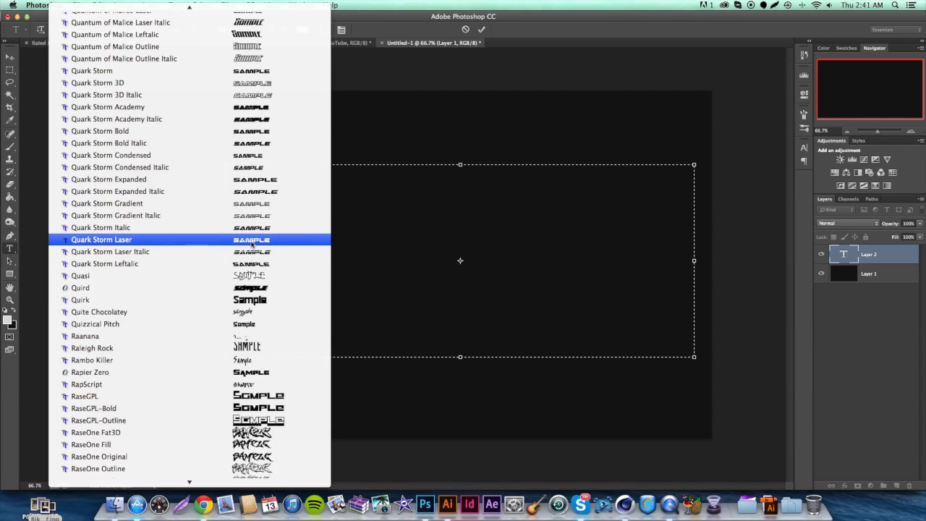
scroll("down", 3)
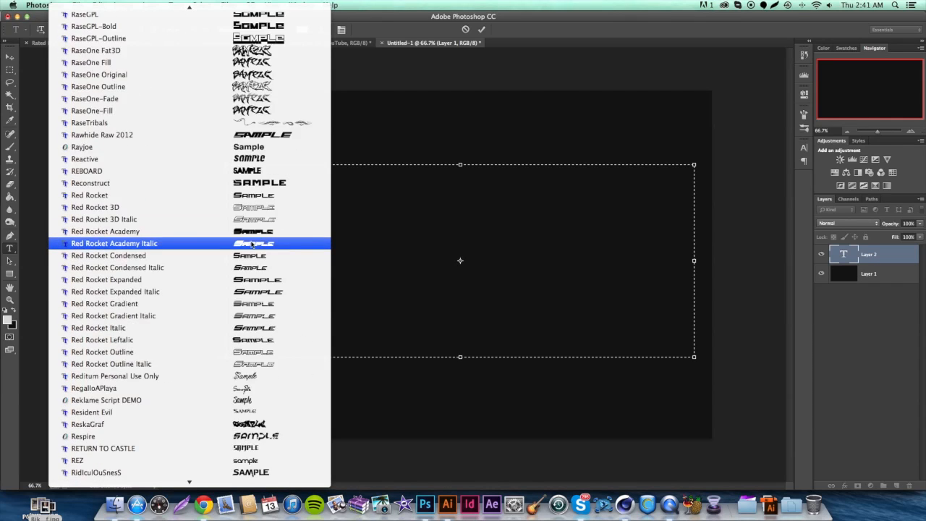
- Pick Wide awake Black as the text box's font
left_click(109, 255)
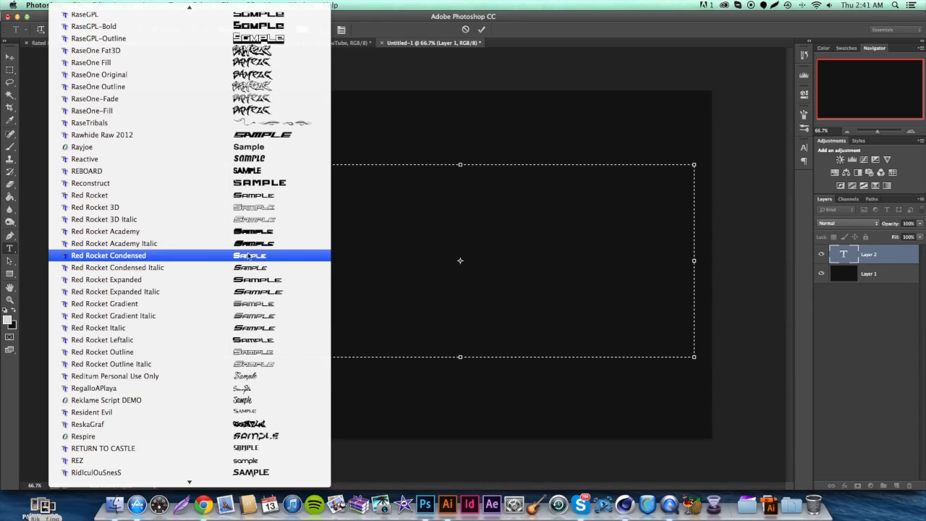
scroll("down", 3)
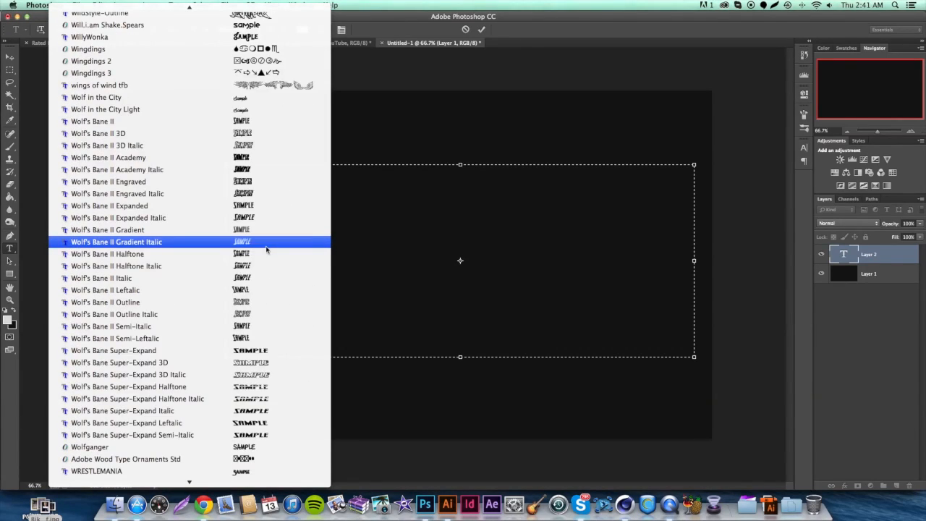
scroll("down", 3)
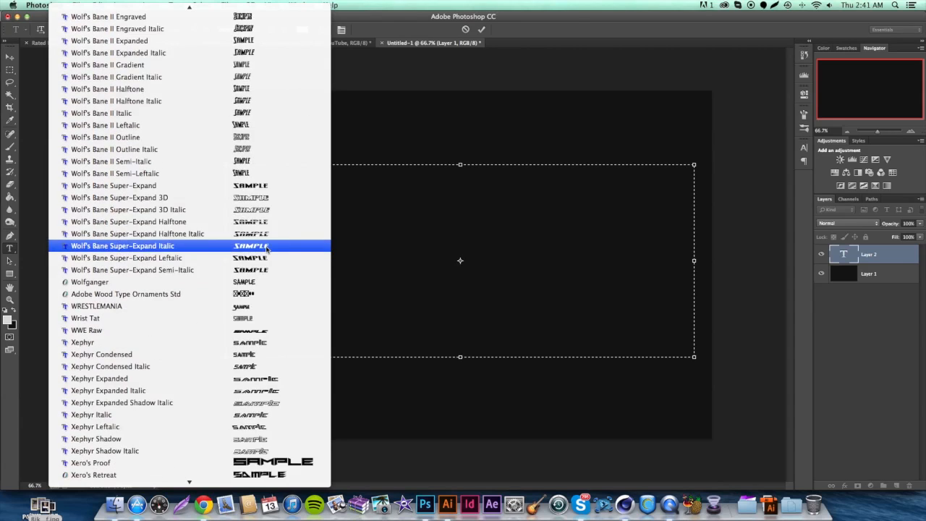
scroll("down", 3)
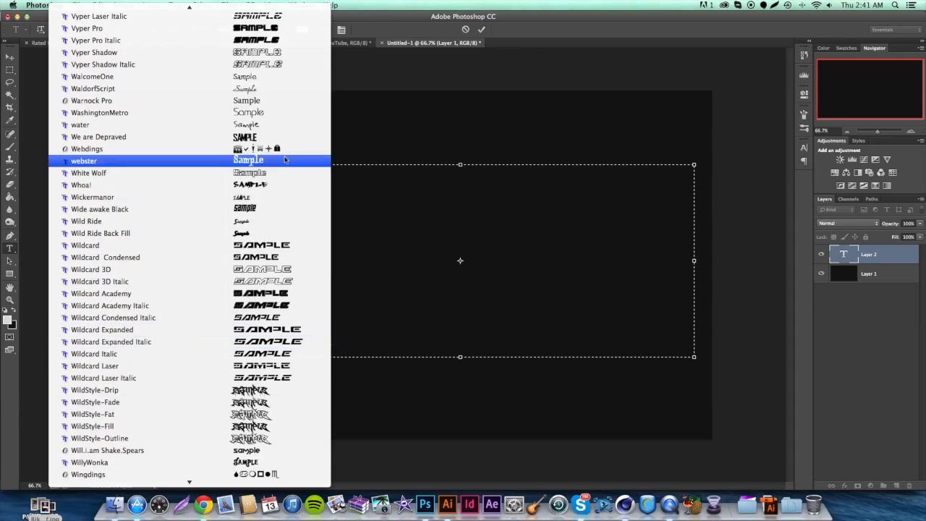
left_click(83, 160)
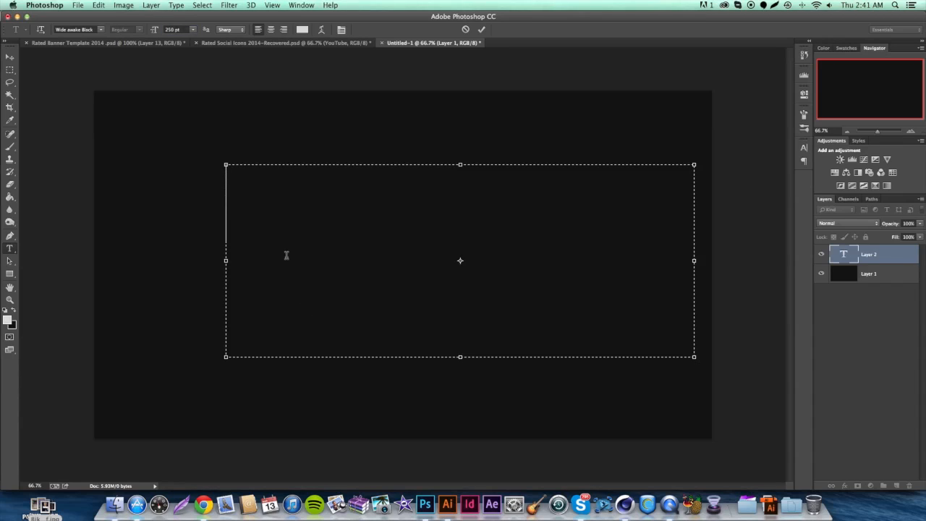
- Replace a trial 'rated' with the word 'tutorial' and enter 150
type("rated")
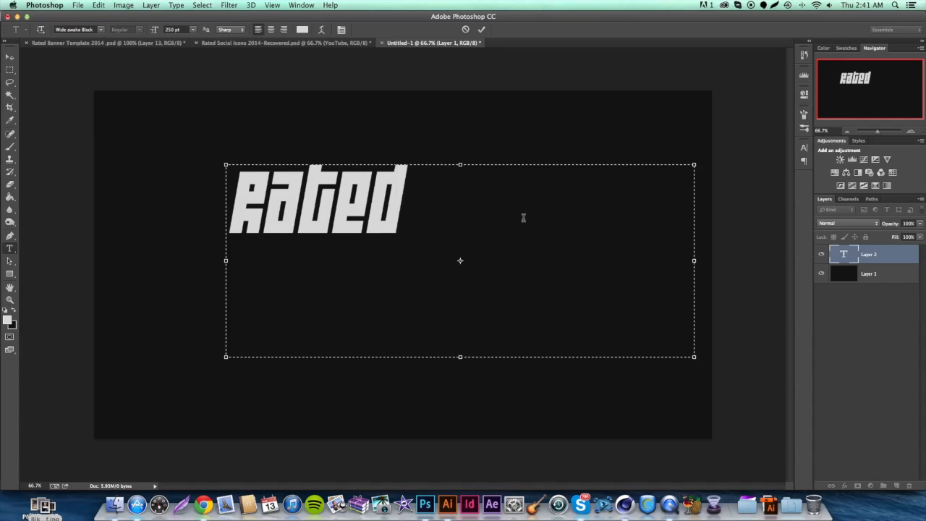
type("tut")
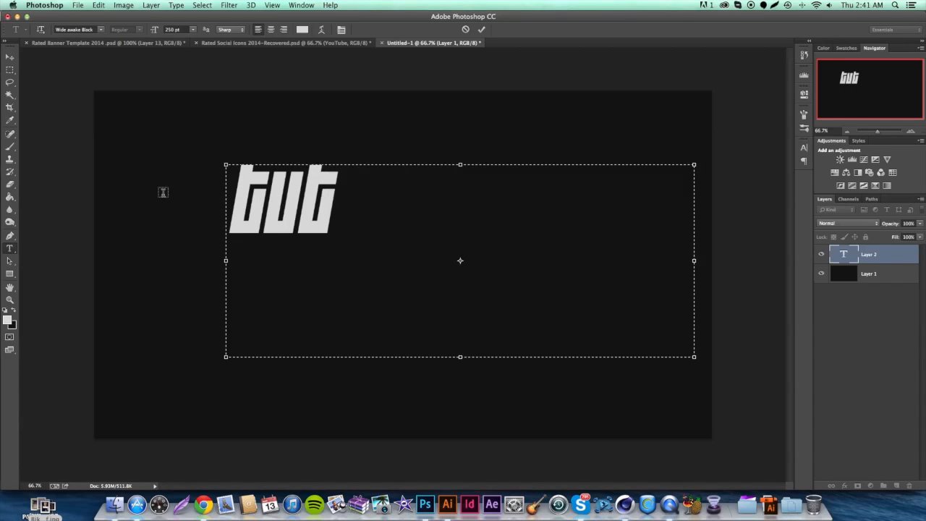
type("orial")
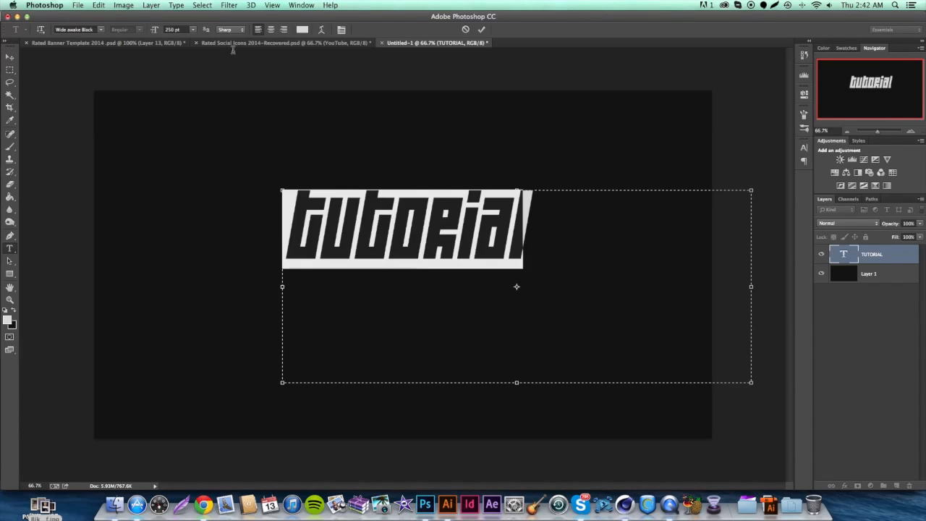
type("150")
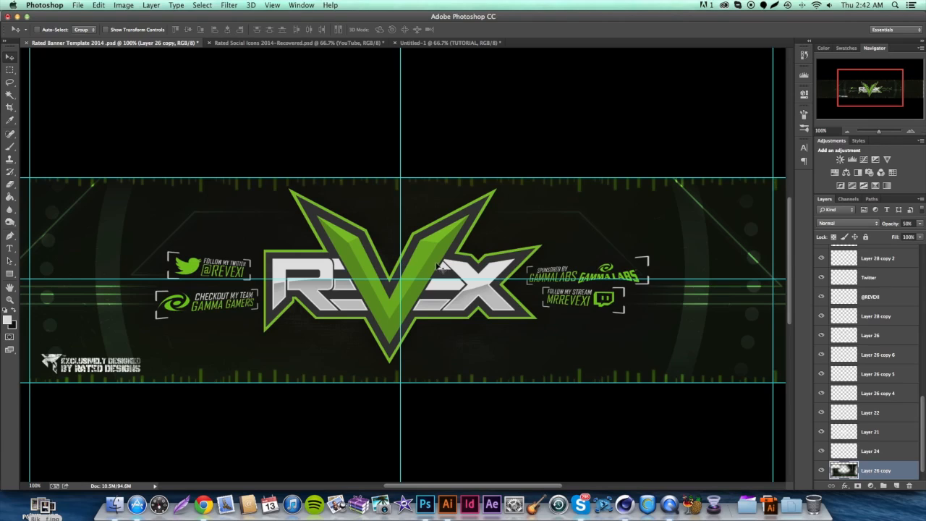
mouse_move(487, 320)
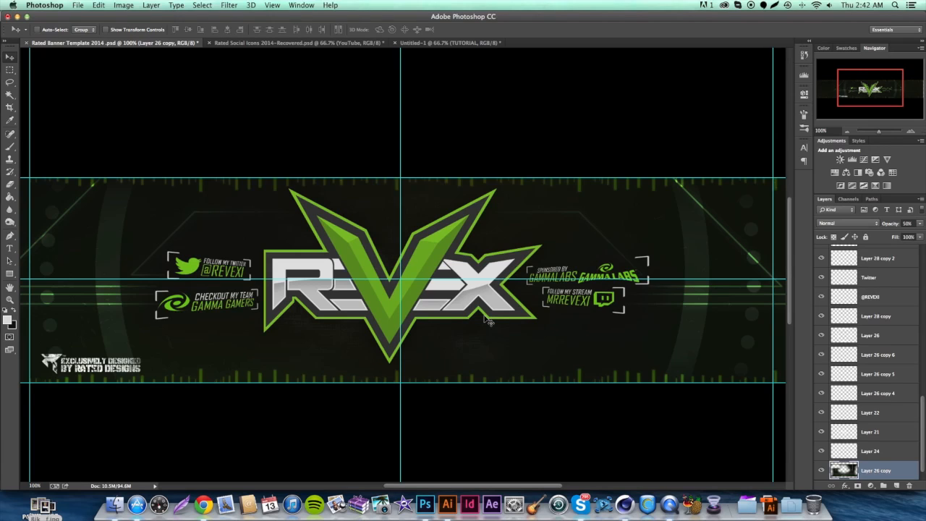
mouse_move(492, 320)
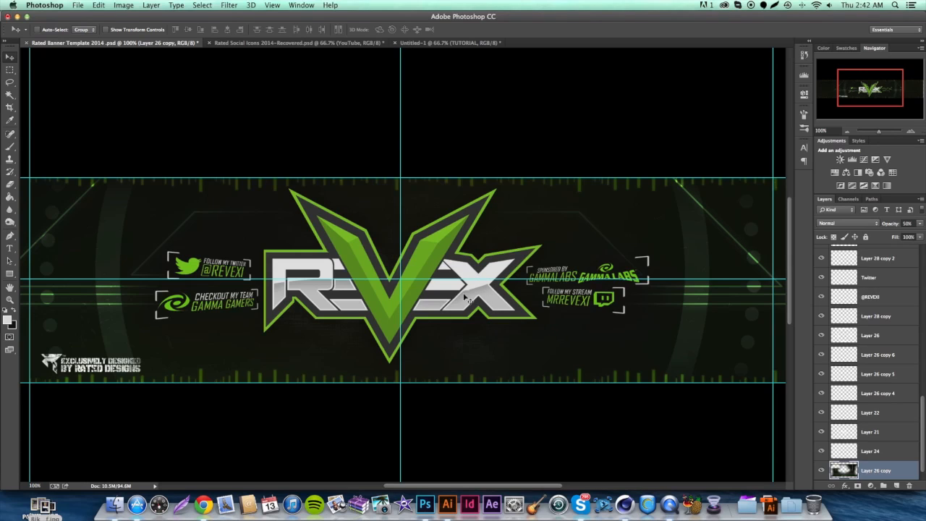
mouse_move(322, 288)
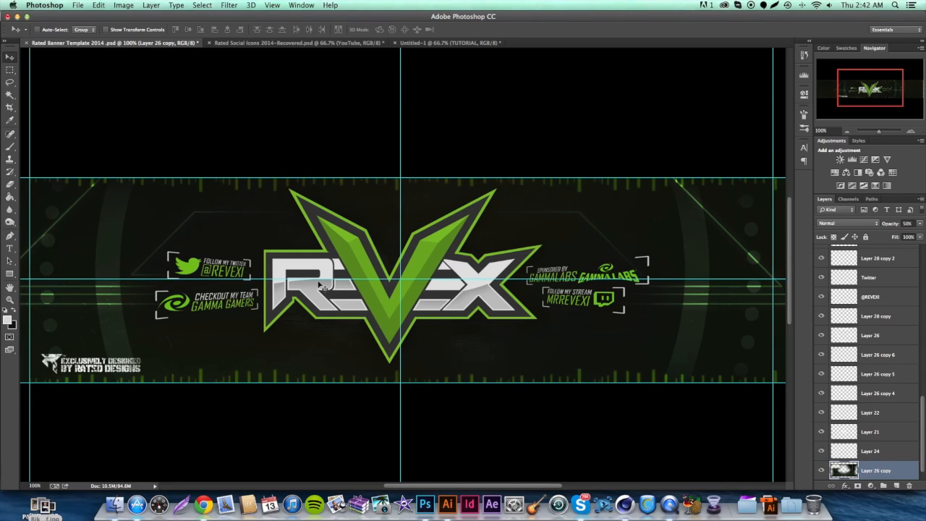
mouse_move(374, 331)
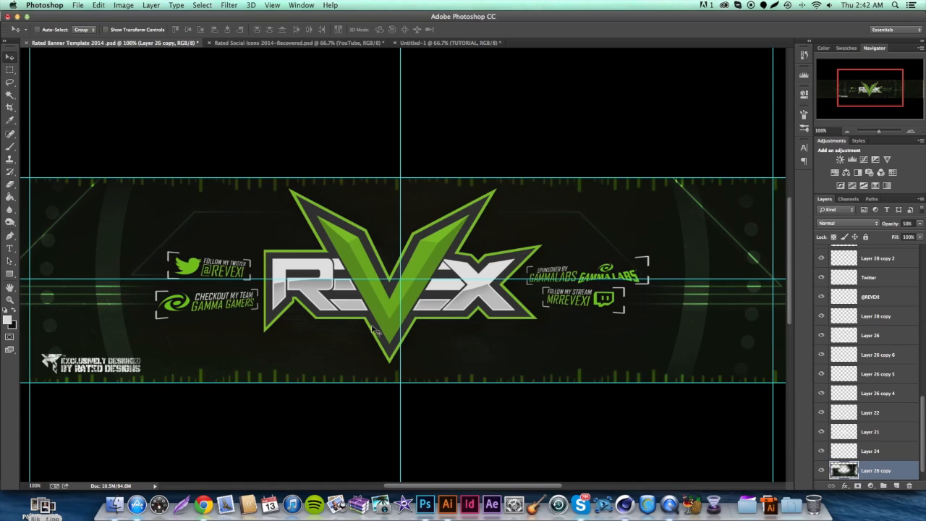
mouse_move(409, 325)
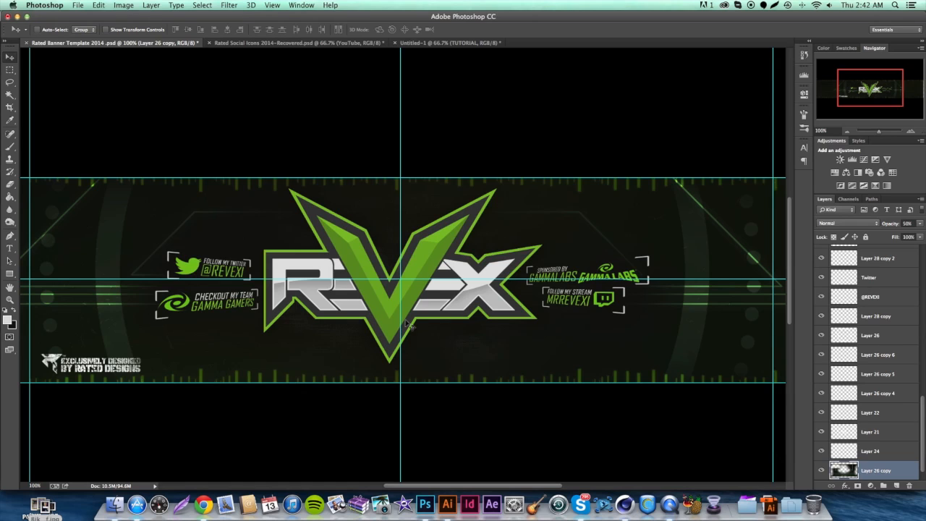
mouse_move(413, 365)
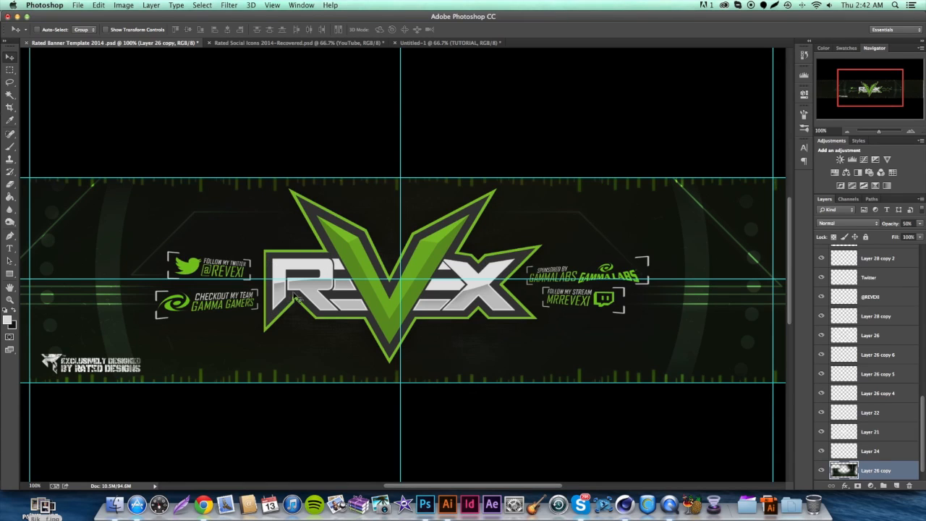
mouse_move(324, 280)
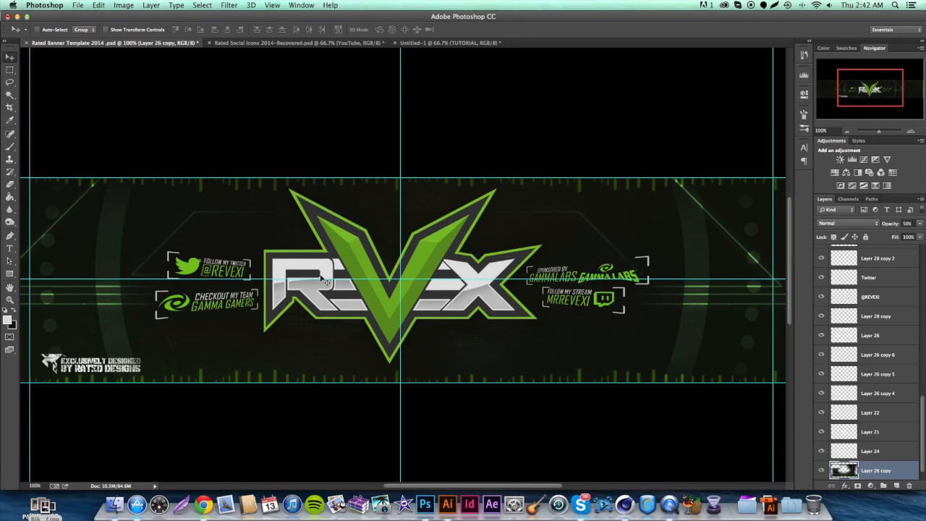
mouse_move(355, 309)
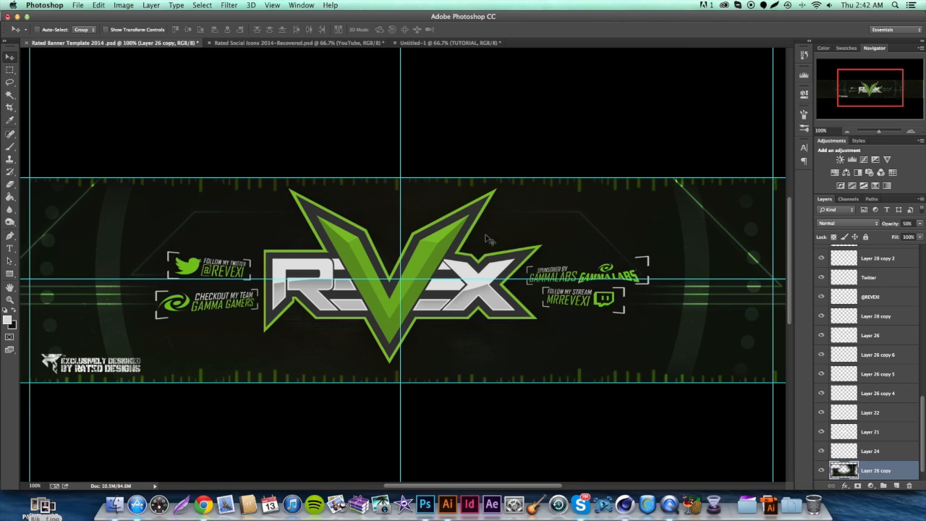
mouse_move(498, 222)
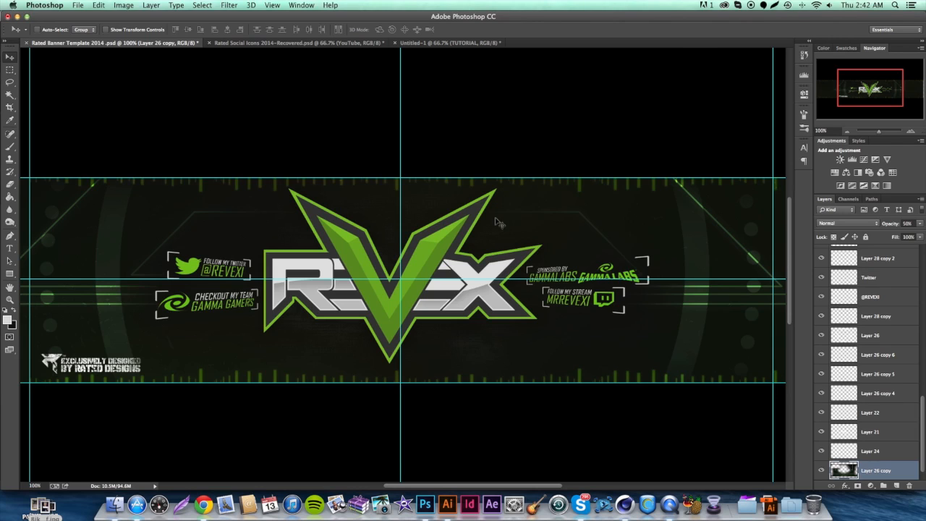
- Resize the TUTORIAL text to 450 pt and recolour it off-white #ececec
left_click(449, 43)
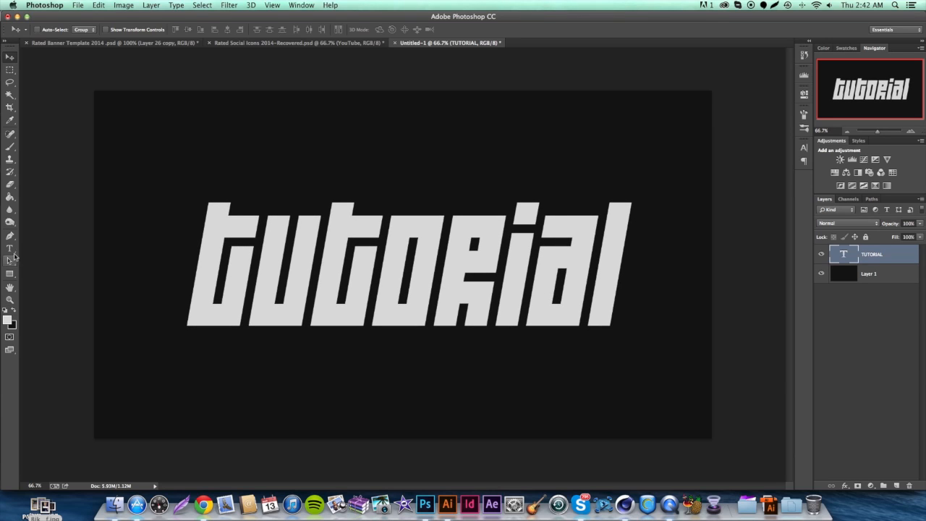
left_click(9, 249)
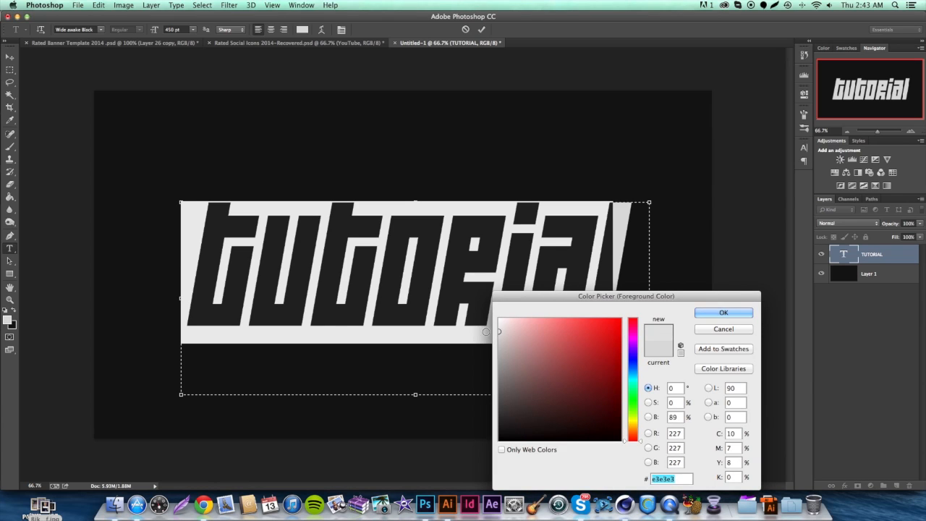
left_click(523, 334)
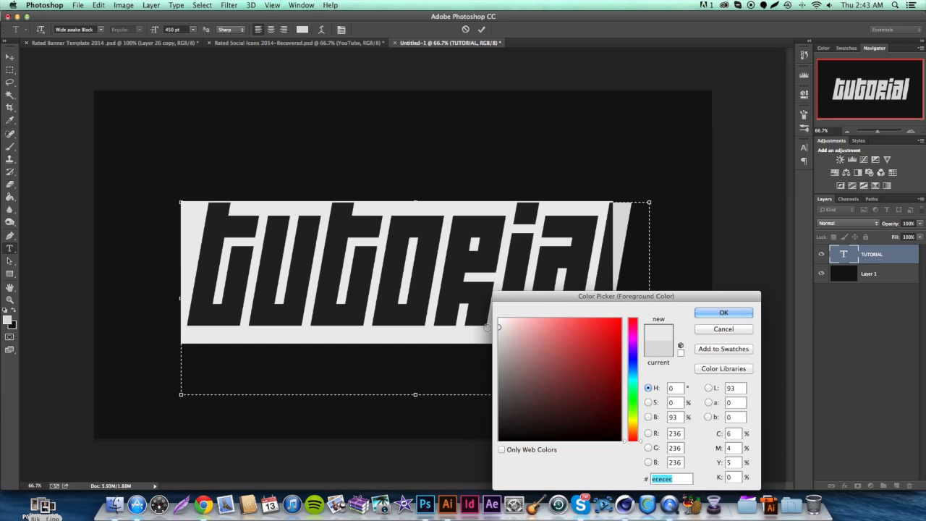
left_click(723, 311)
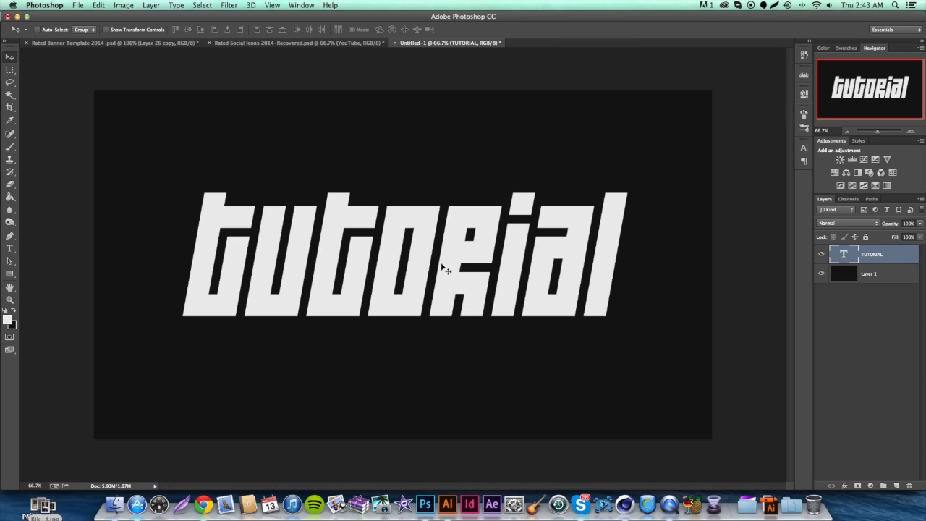
mouse_move(403, 266)
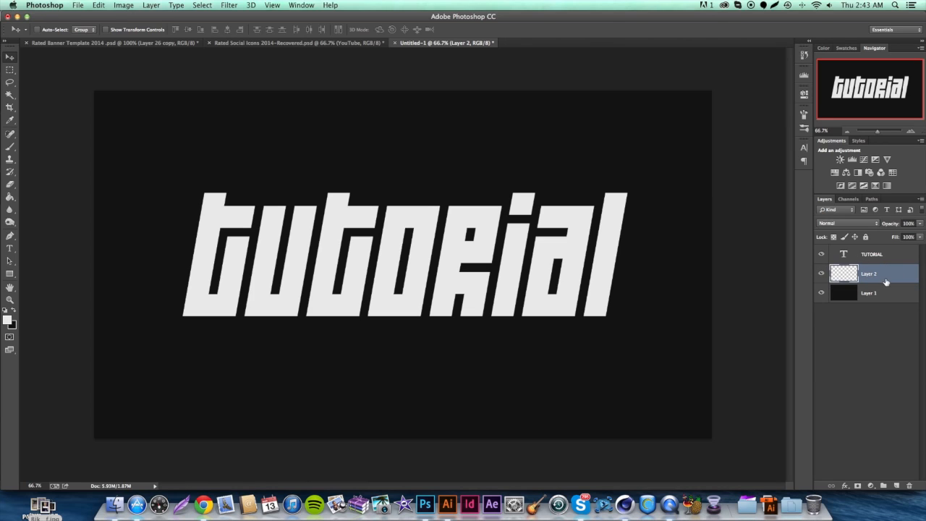
mouse_move(843, 255)
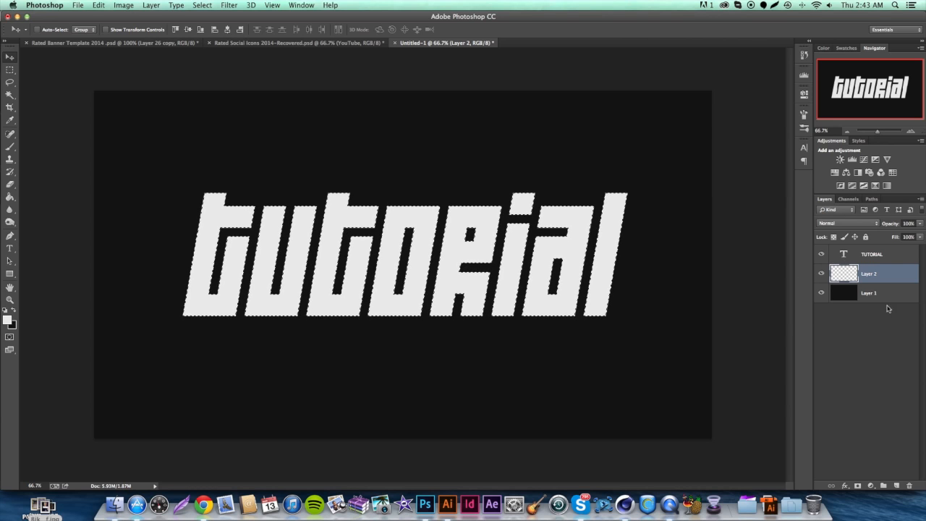
mouse_move(585, 148)
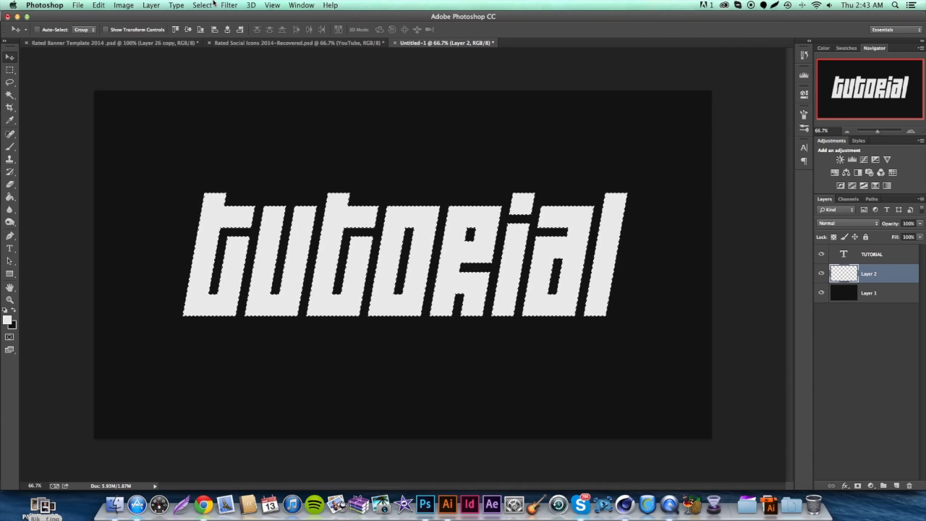
- Expand the TUTORIAL letter selection by 35 pixels using Select > Modify > Expand
left_click(202, 5)
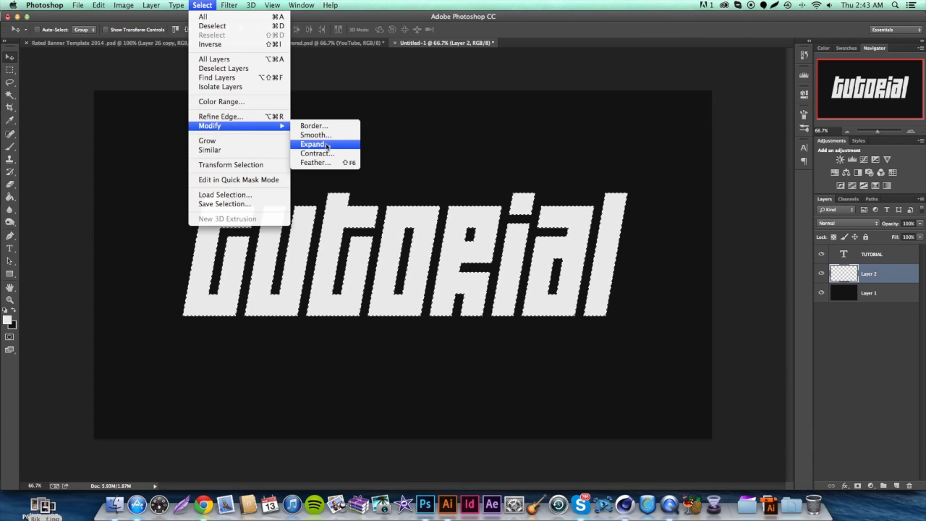
left_click(314, 144)
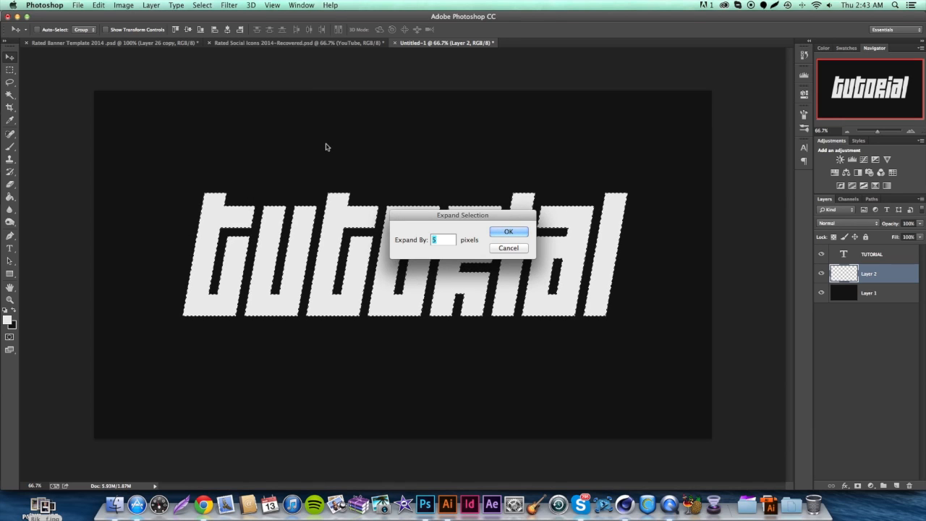
left_click(508, 230)
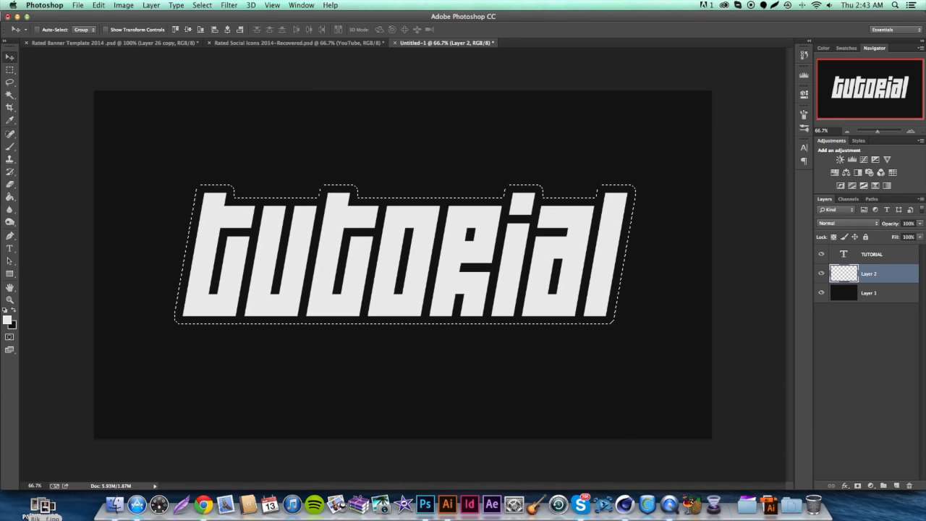
left_click(202, 5)
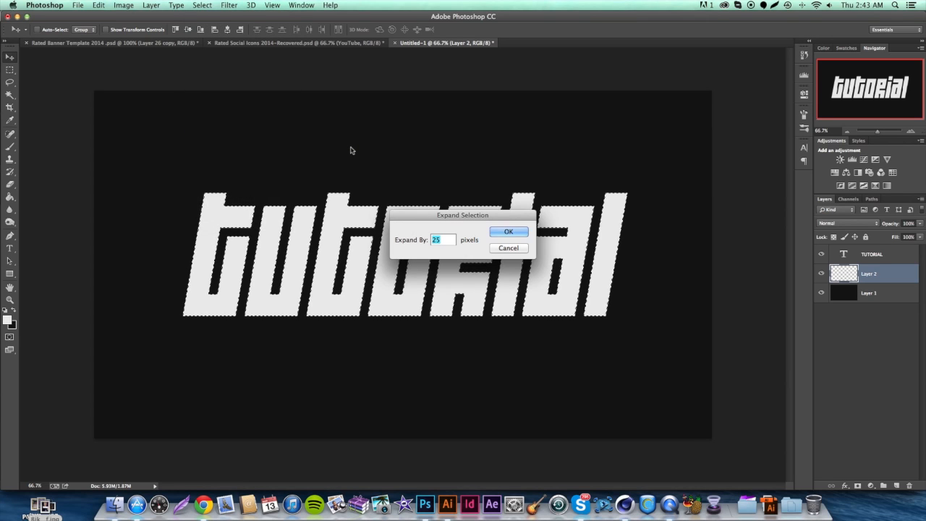
type("35")
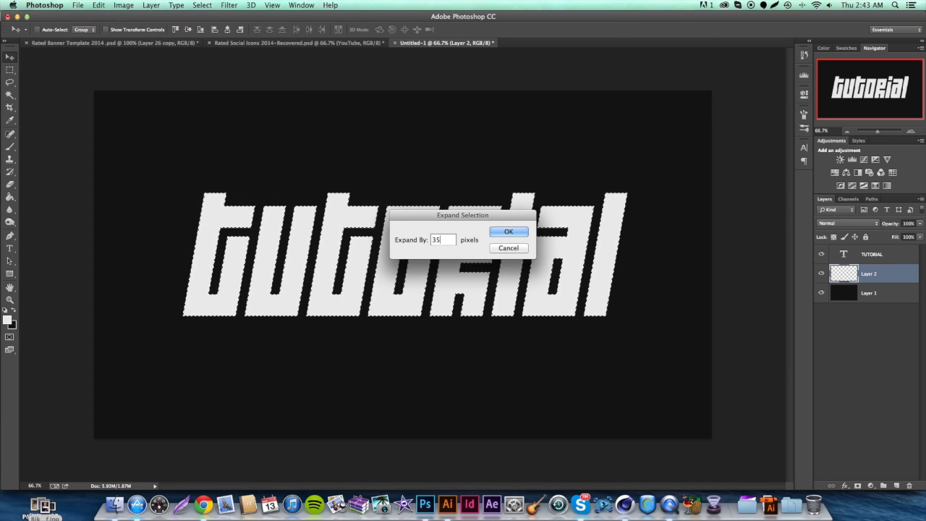
left_click(509, 232)
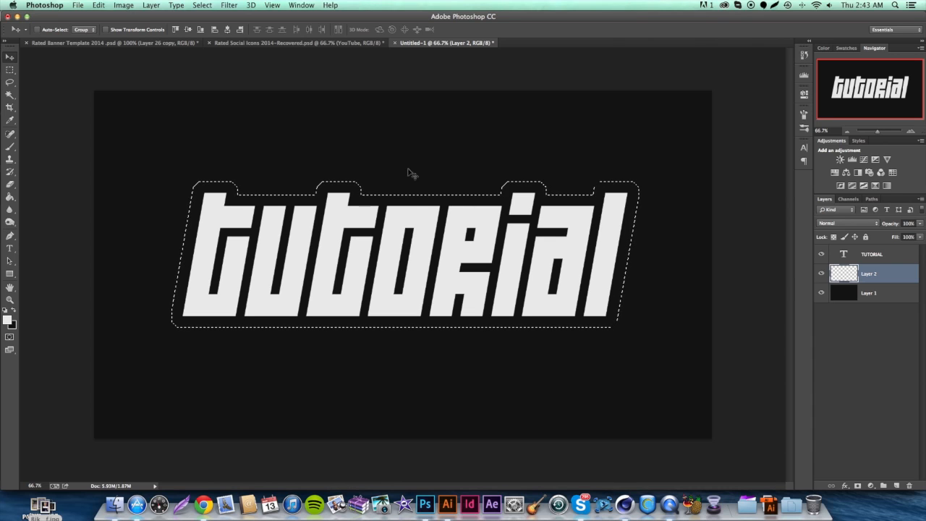
mouse_move(745, 176)
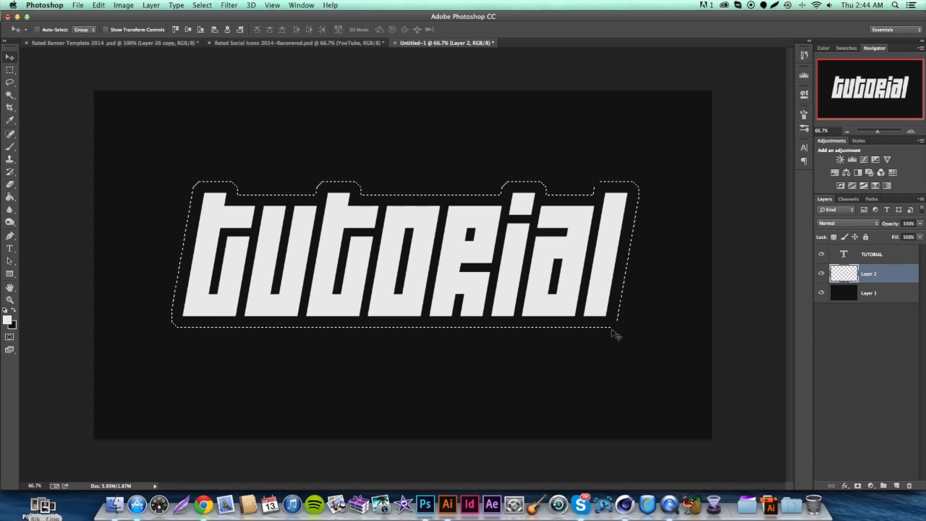
mouse_move(427, 295)
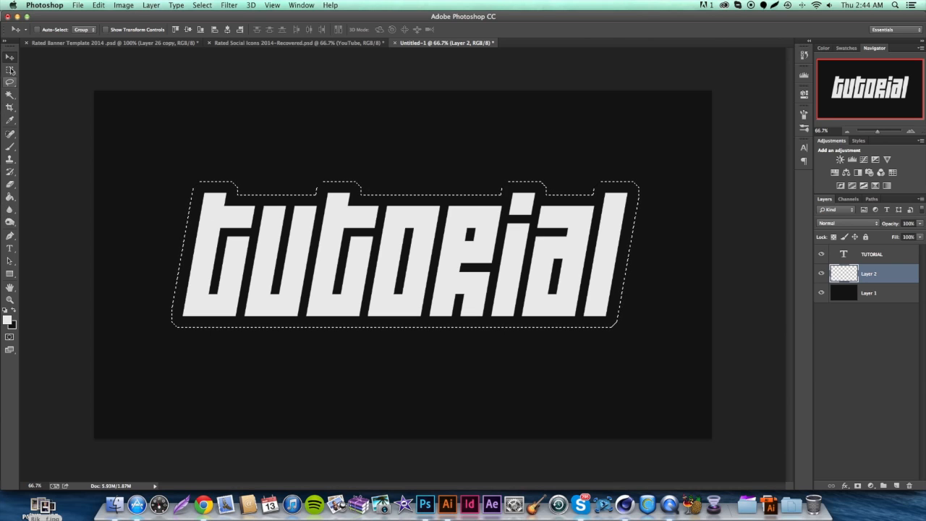
- Fill the expanded selection on Layer 2 with dark gray 606060
left_click(10, 59)
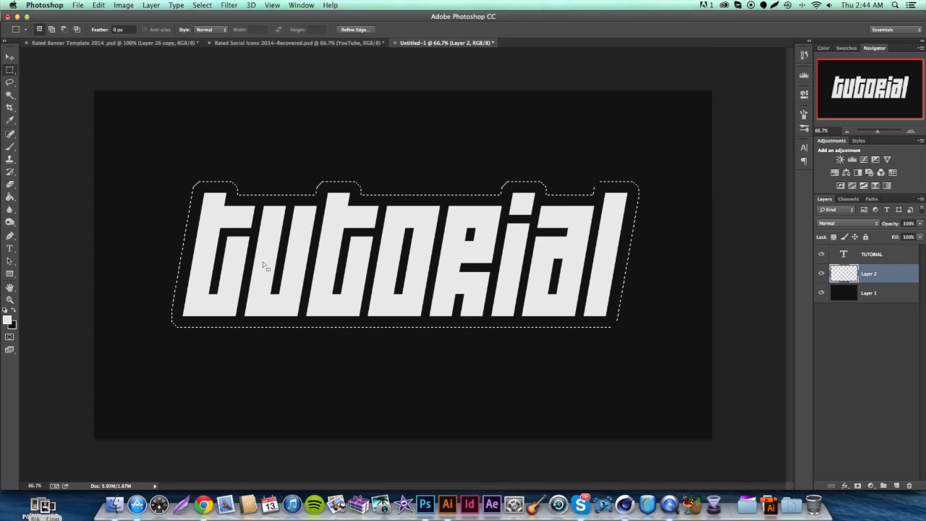
right_click(264, 266)
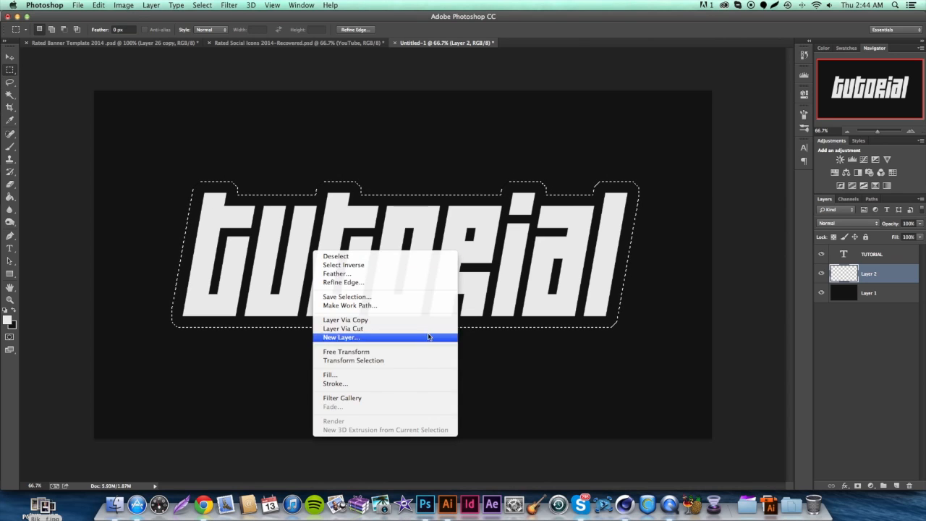
left_click(340, 337)
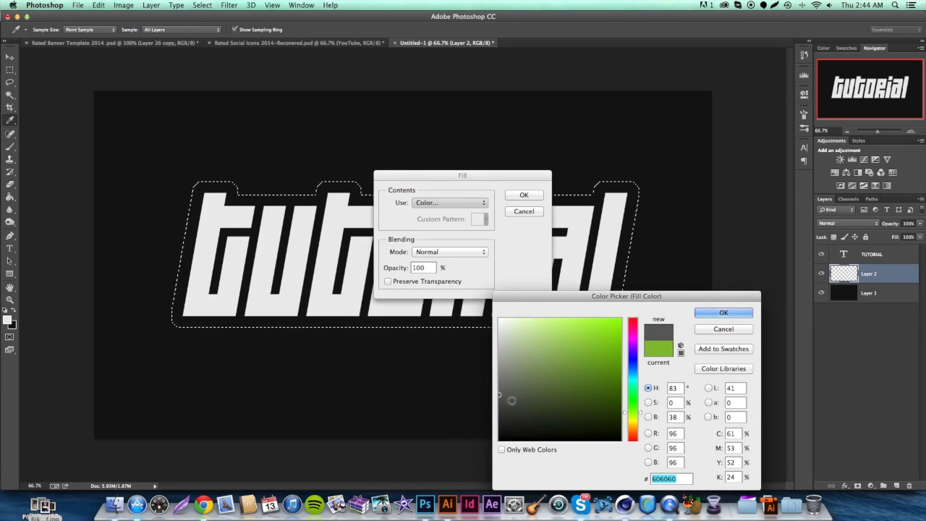
left_click(480, 408)
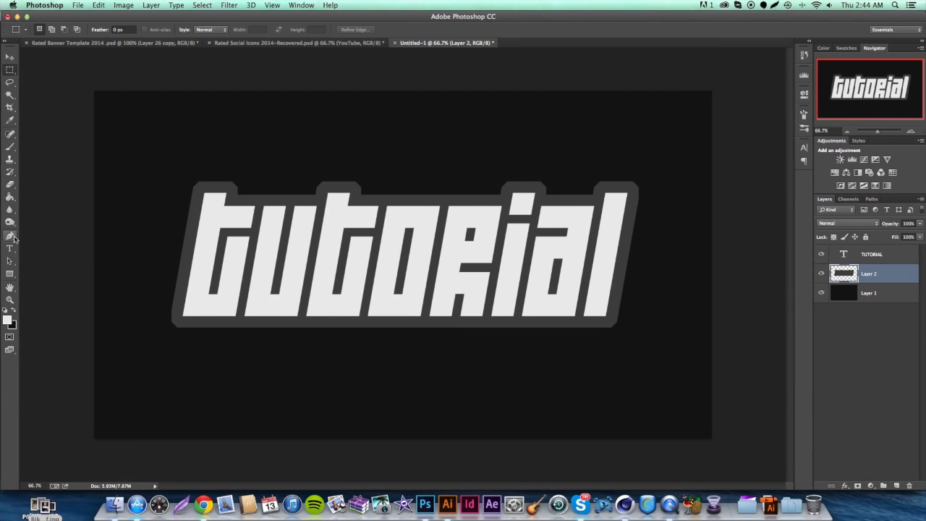
left_click(10, 236)
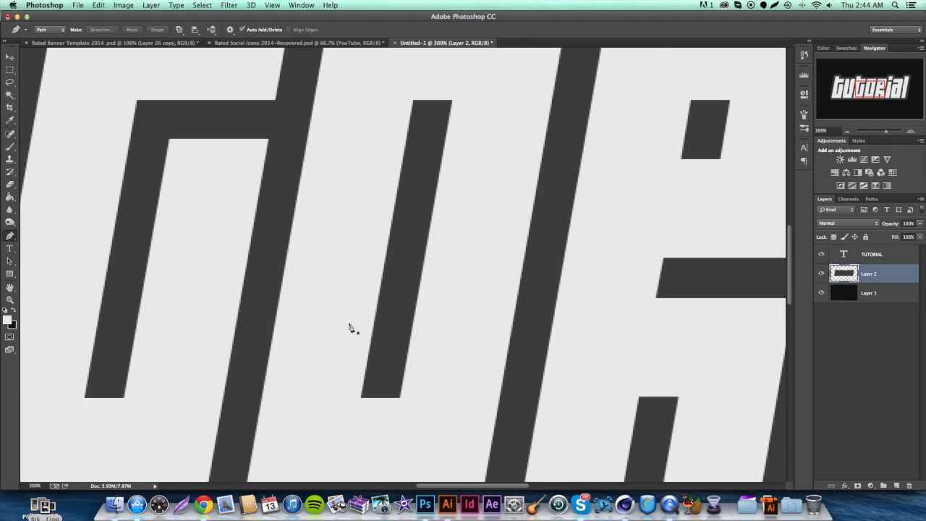
- Sample the outline's dark gray as the foreground paint colour
left_click(10, 323)
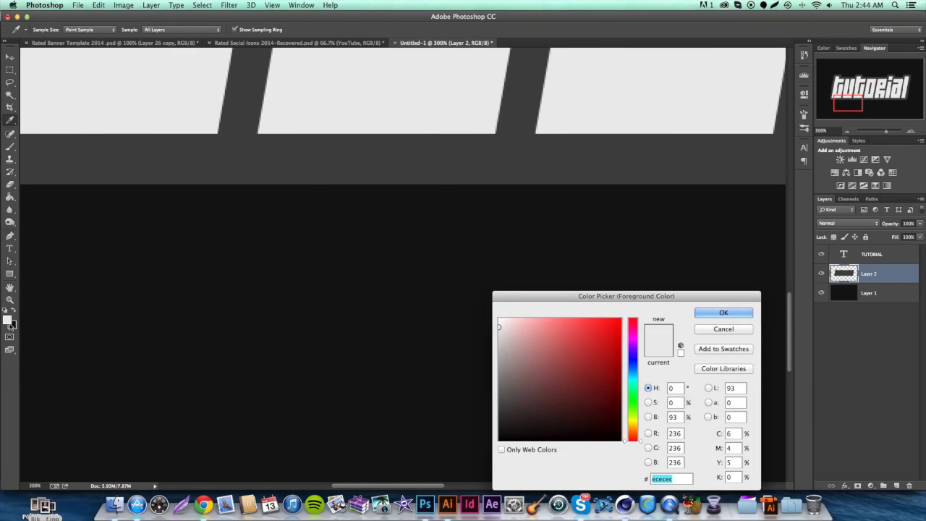
left_click(723, 312)
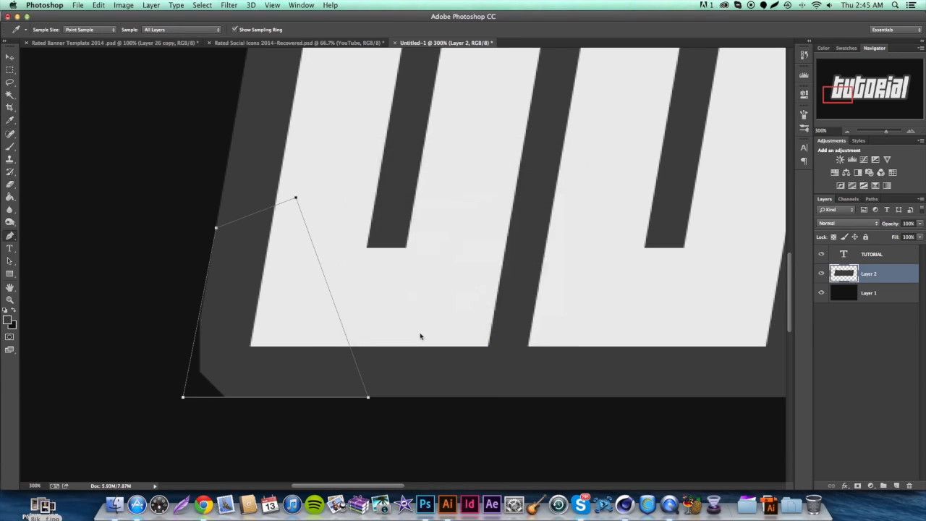
- Fill the bottom-left corner path with the dark gray colour
right_click(421, 337)
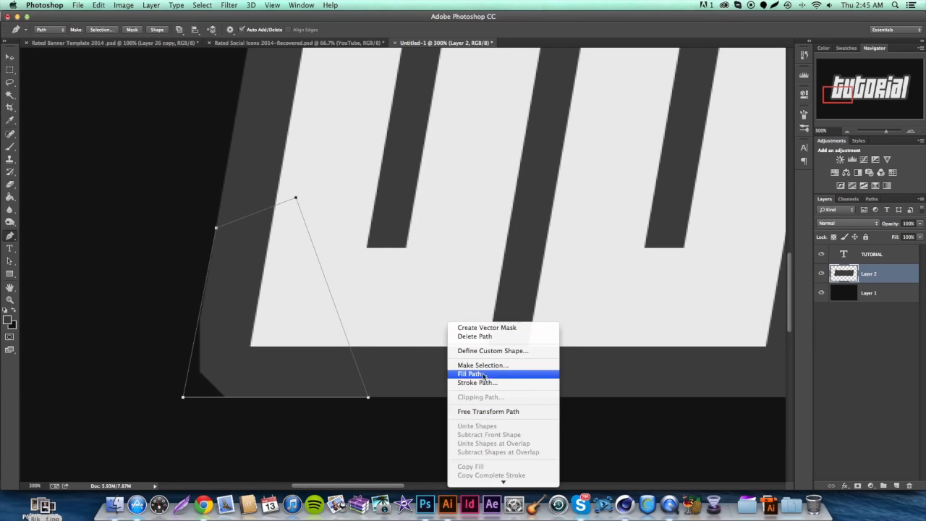
left_click(471, 374)
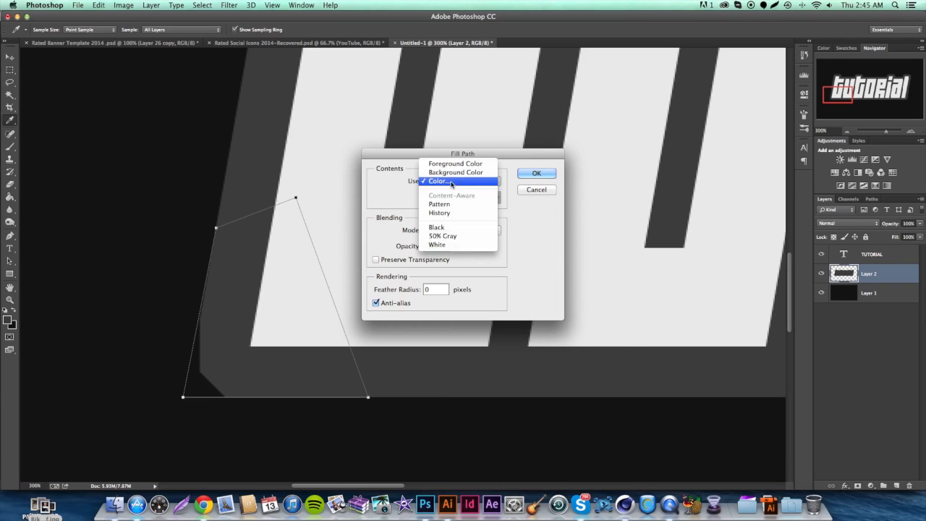
left_click(438, 181)
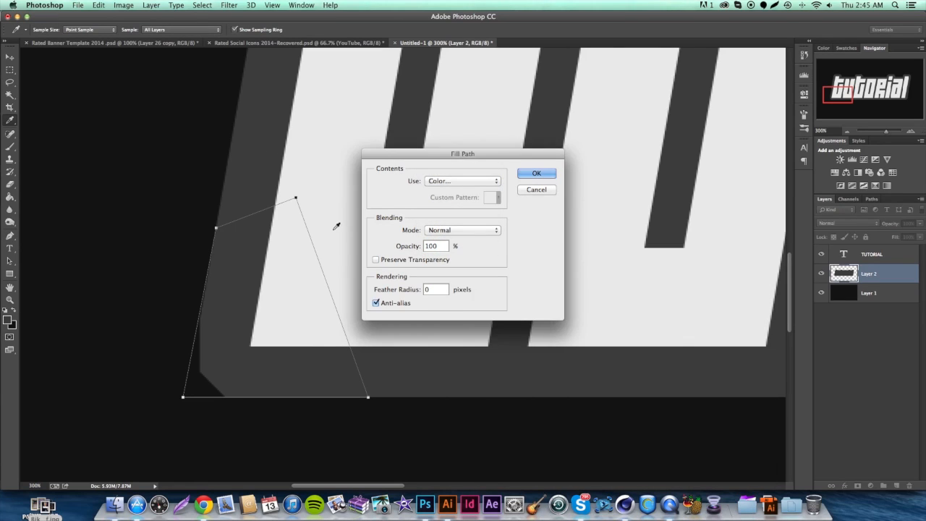
left_click(536, 173)
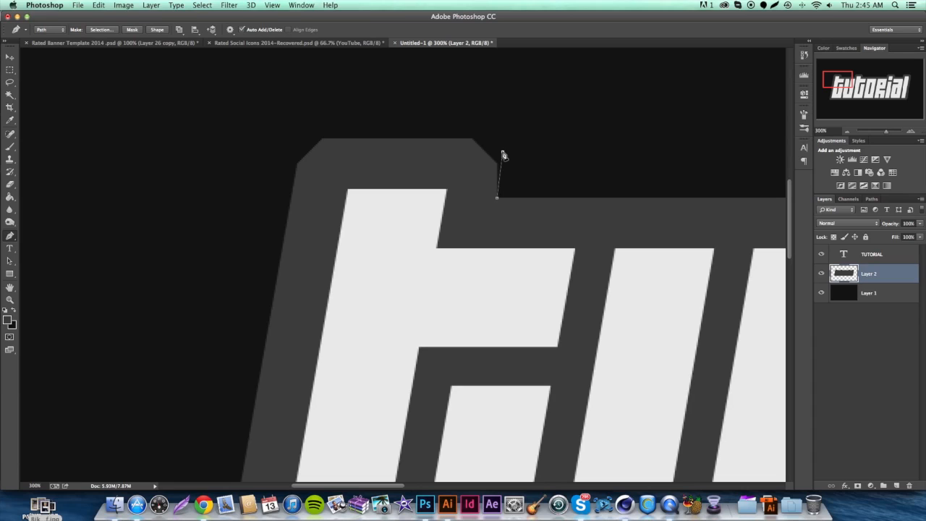
- Trace and fill the top-left corner gray, then start paths over further bevelled corners
left_click(505, 133)
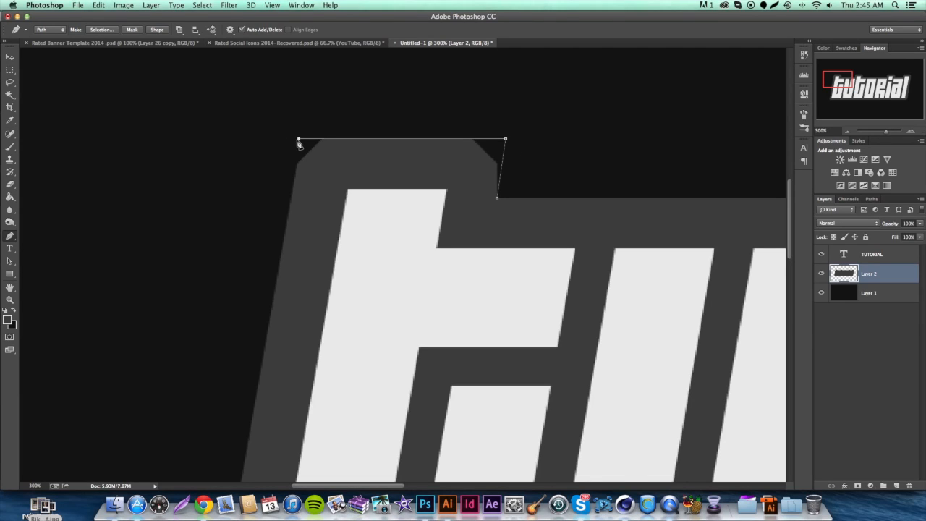
mouse_move(276, 276)
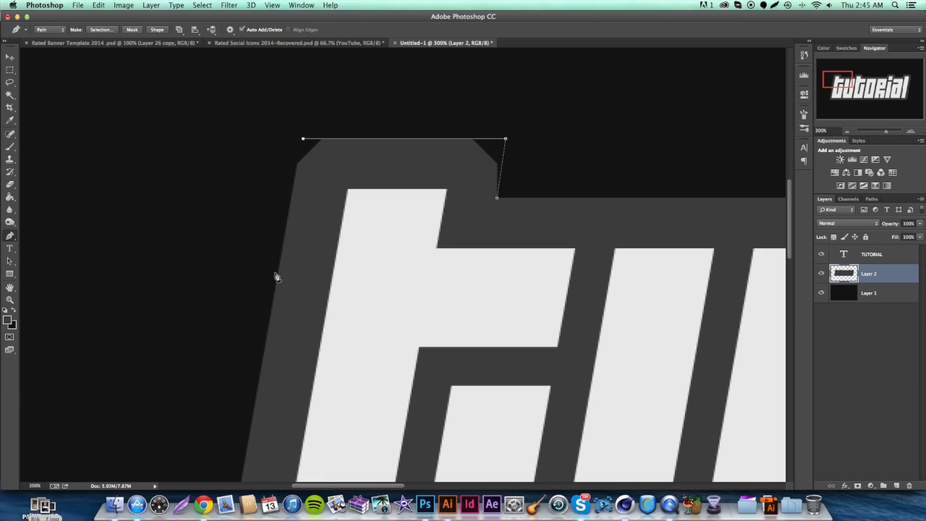
mouse_move(300, 151)
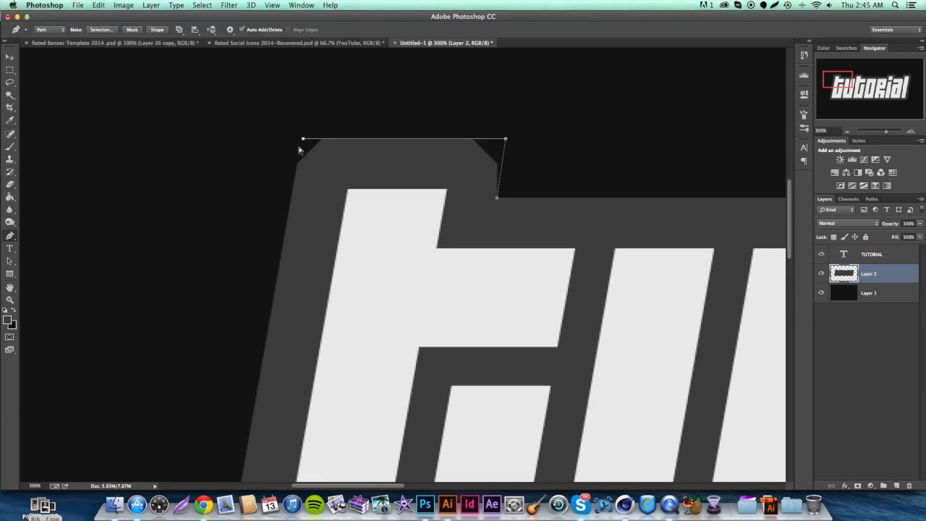
mouse_move(289, 225)
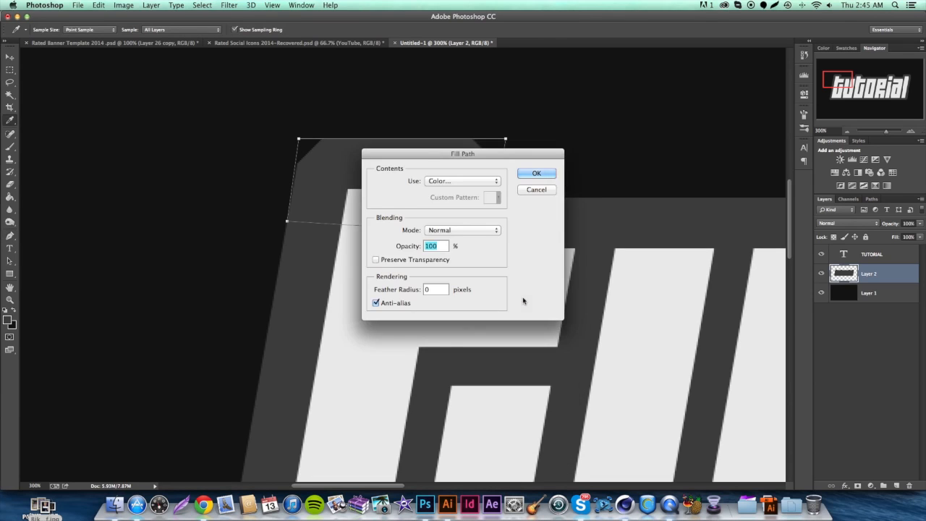
left_click(537, 173)
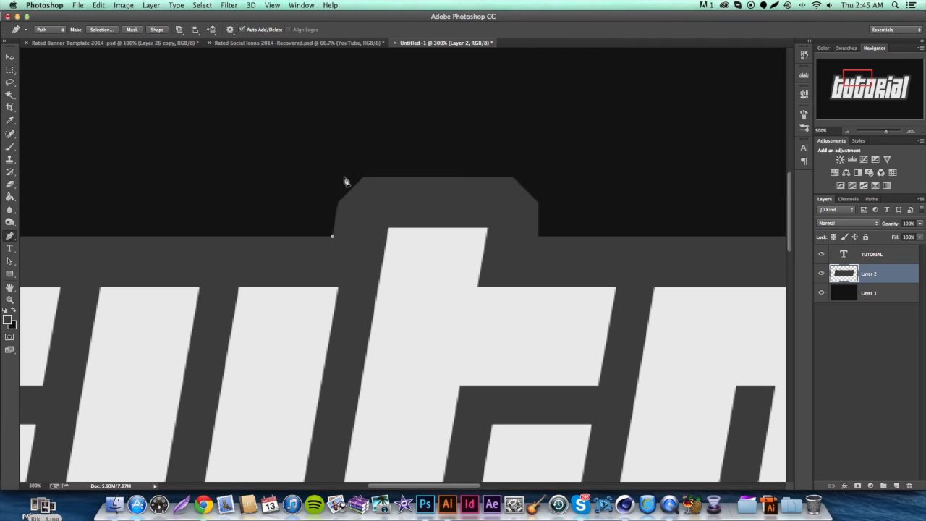
left_click(442, 179)
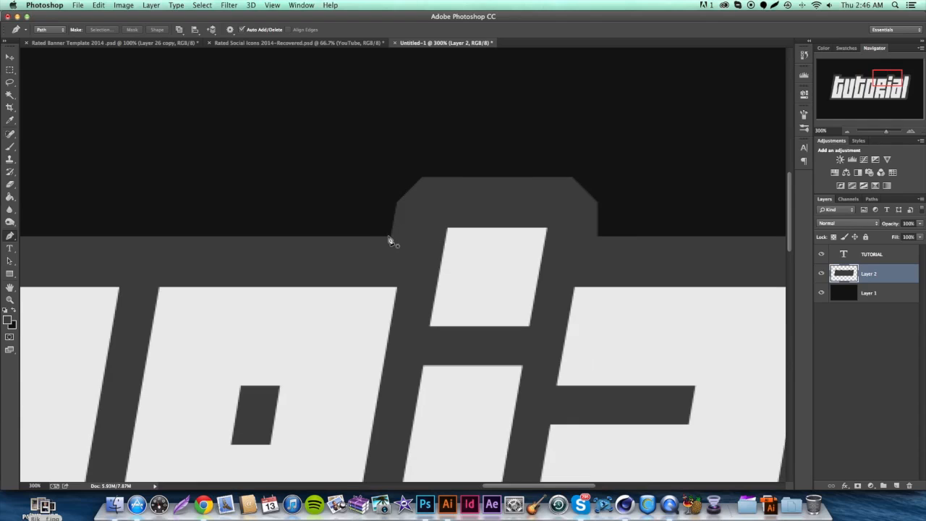
left_click(404, 168)
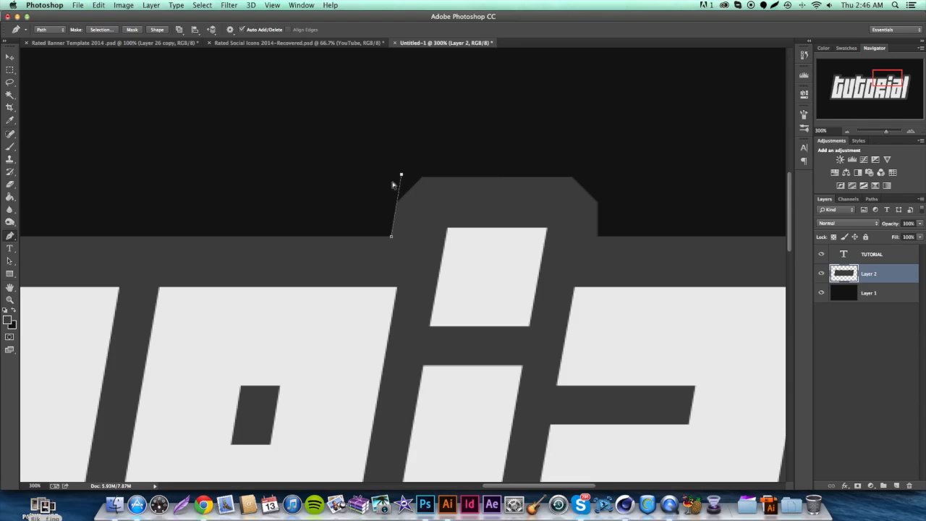
mouse_move(512, 179)
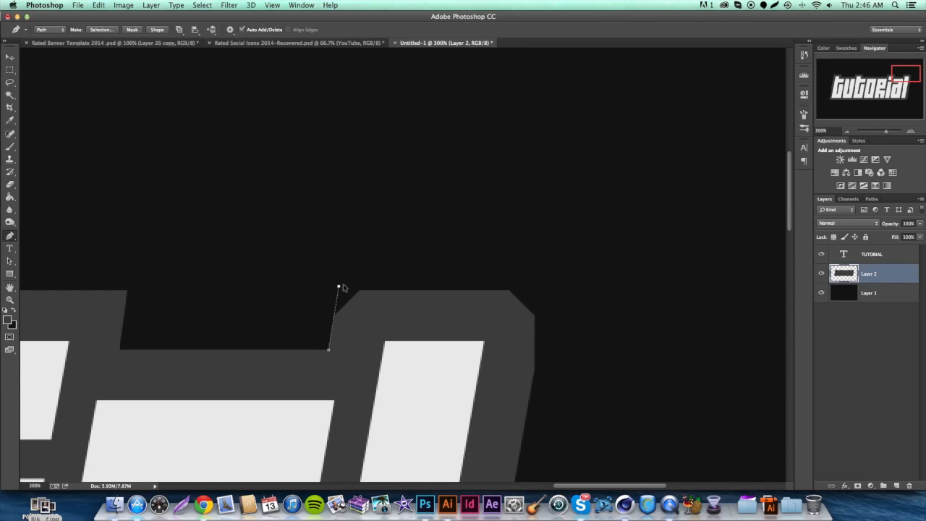
mouse_move(445, 294)
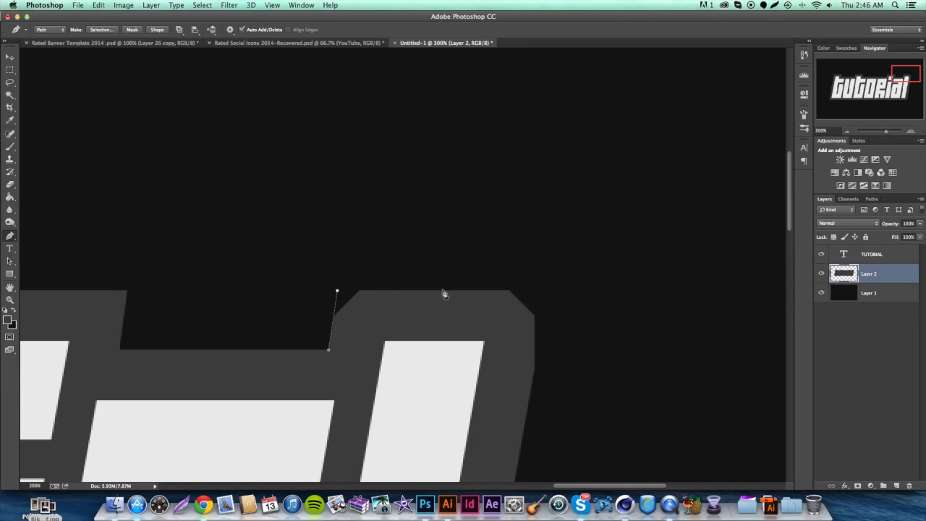
mouse_move(550, 295)
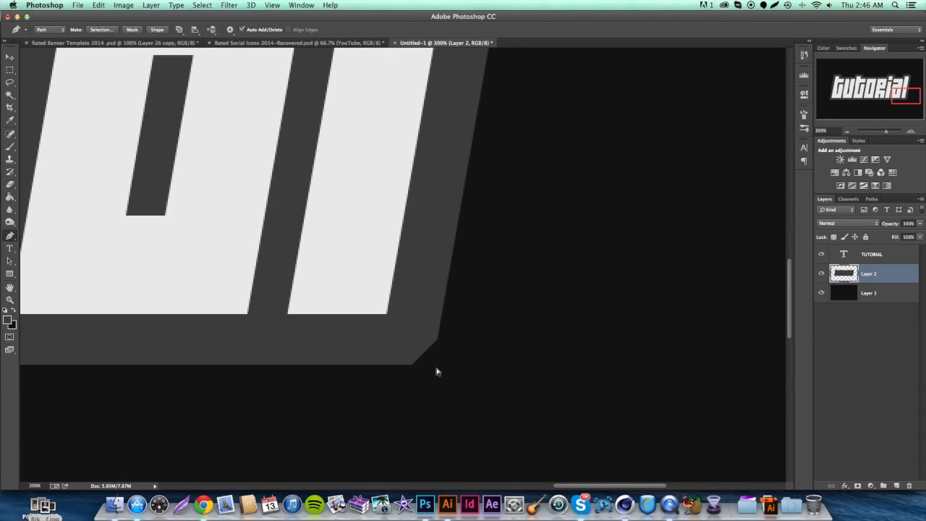
- Trace a path over the bottom-right corner and fill it gray
left_click(434, 366)
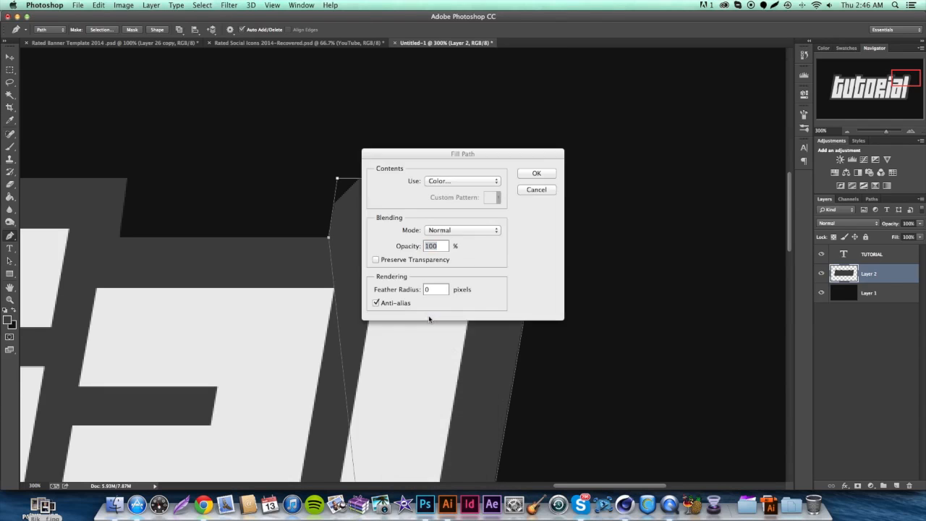
left_click(536, 173)
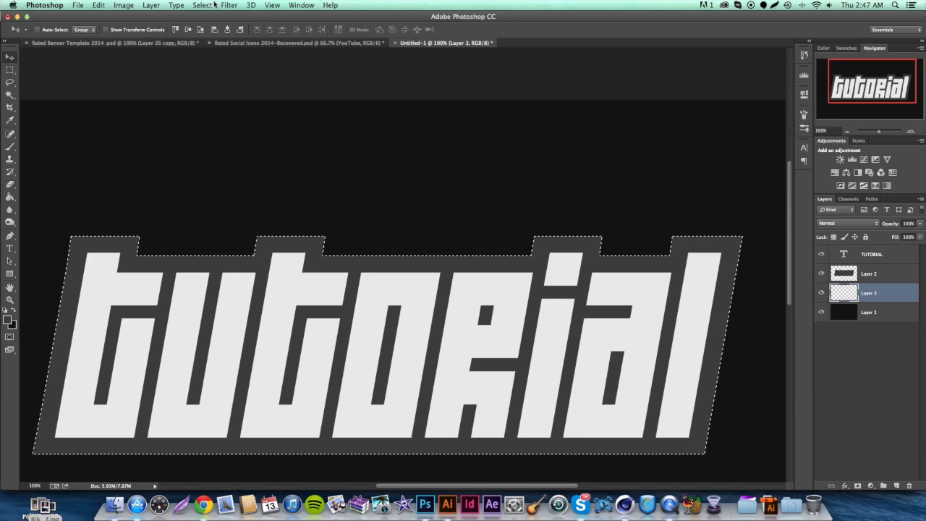
- Expand the gray outline's selection outward by 10 pixels
left_click(202, 5)
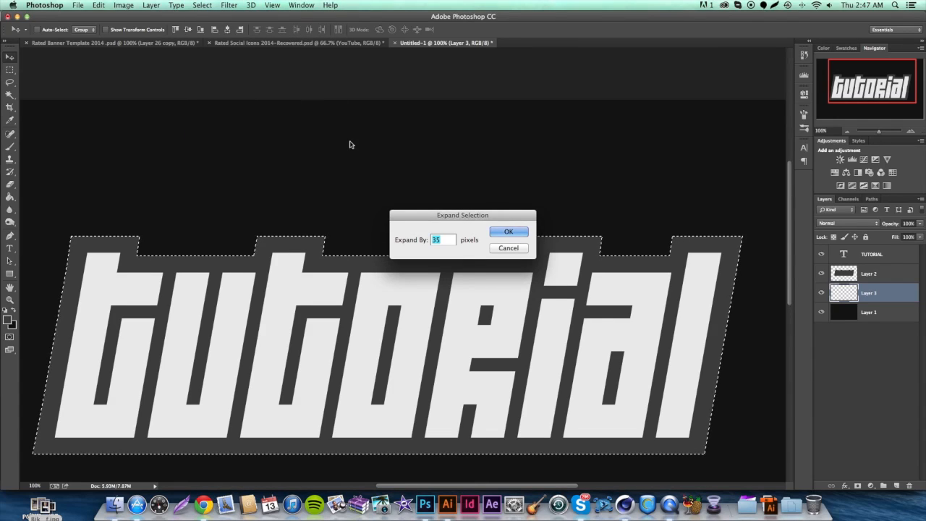
left_click(509, 231)
type("10")
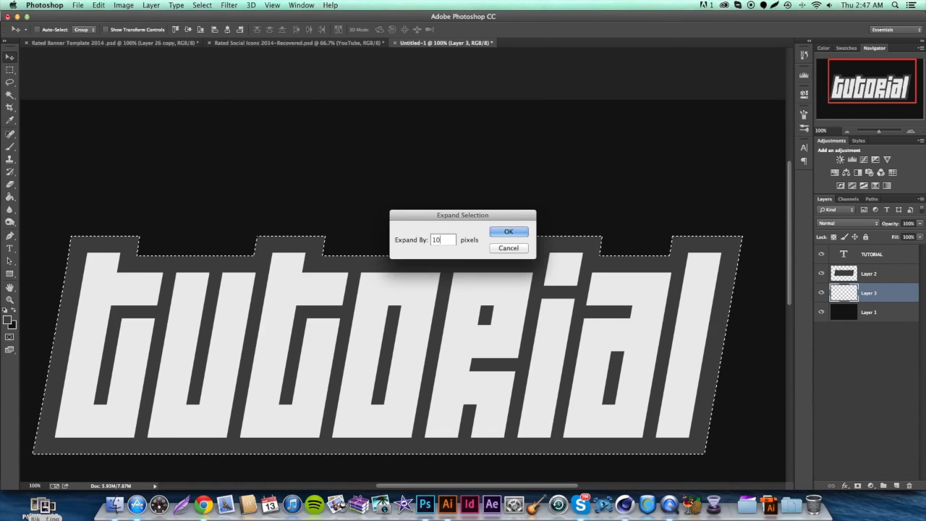
left_click(509, 231)
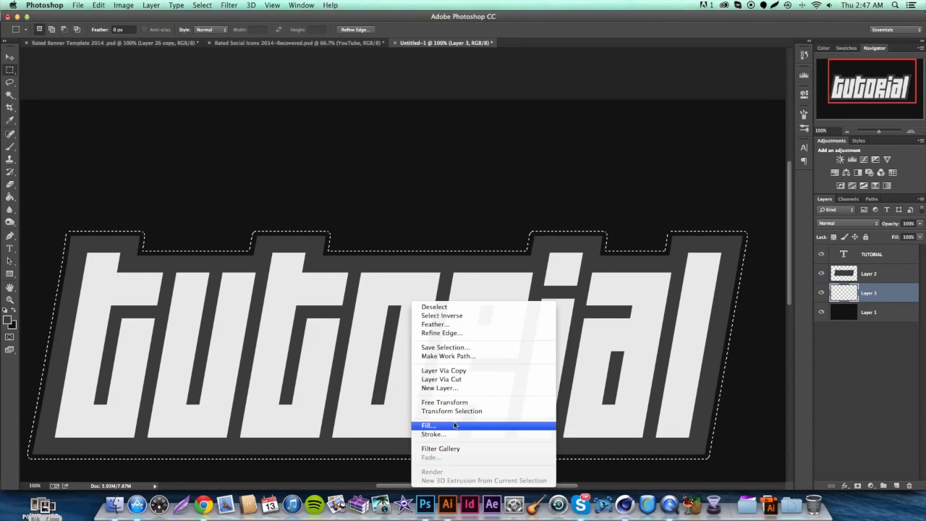
- Fill the expanded selection on Layer 3 with pink #d93c8d
left_click(428, 425)
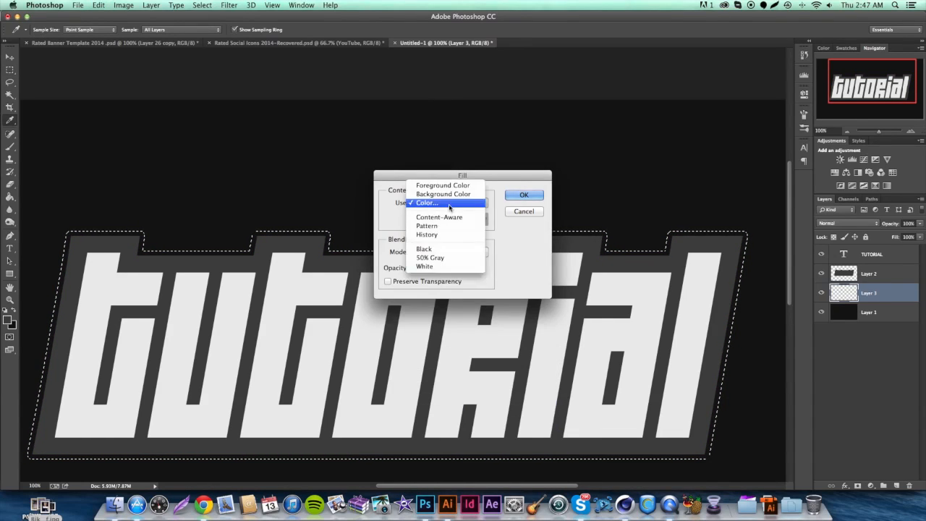
left_click(427, 202)
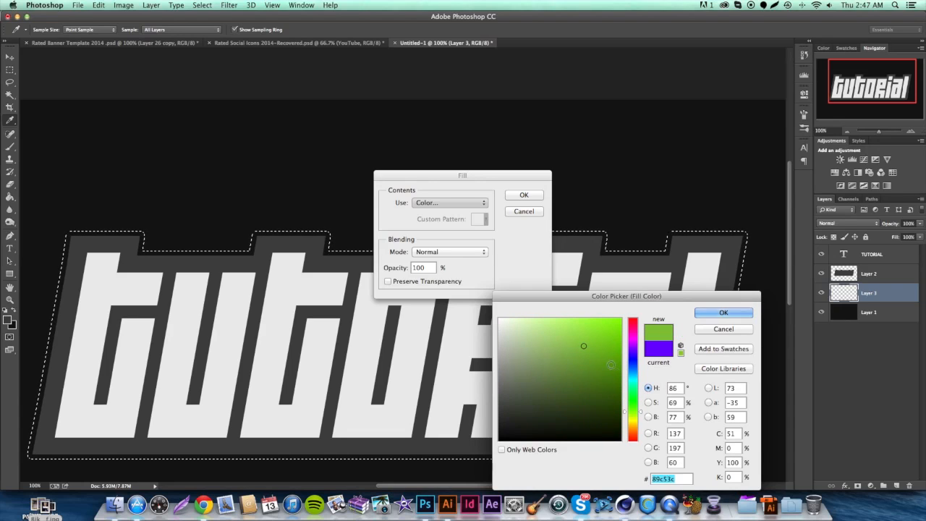
left_click(584, 333)
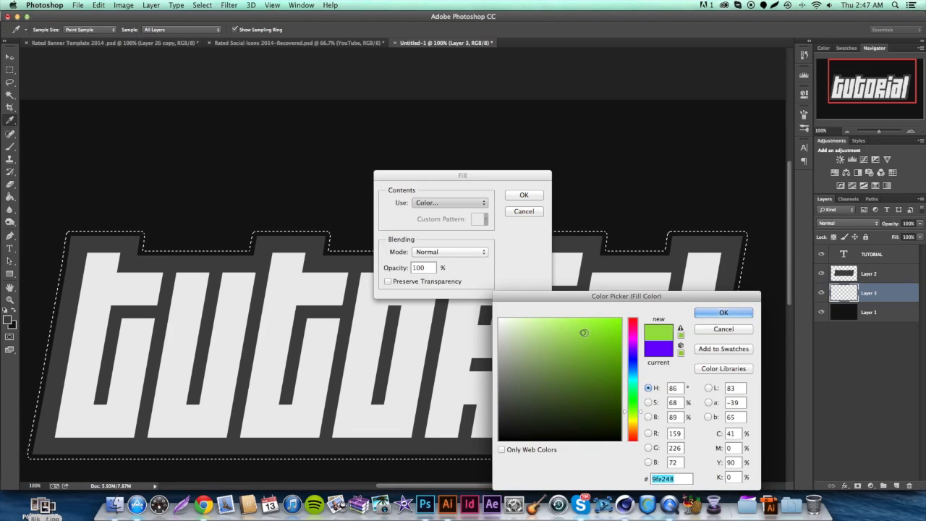
left_click(591, 368)
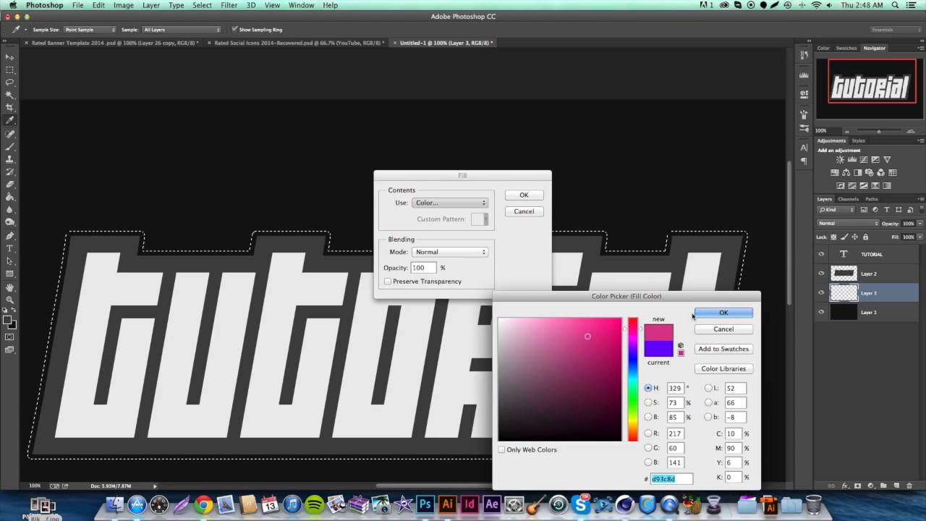
left_click(724, 311)
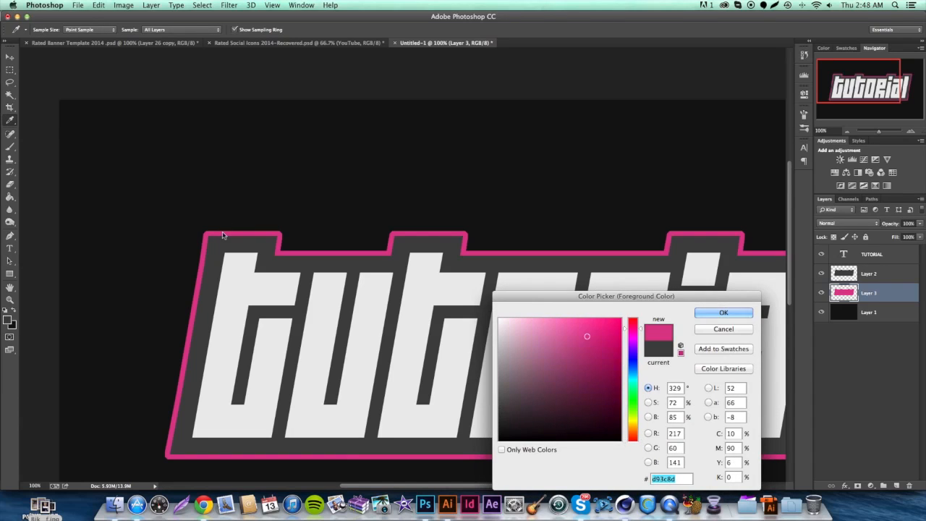
- Confirm pink as the paint colour and place path points at the border's corners
left_click(723, 312)
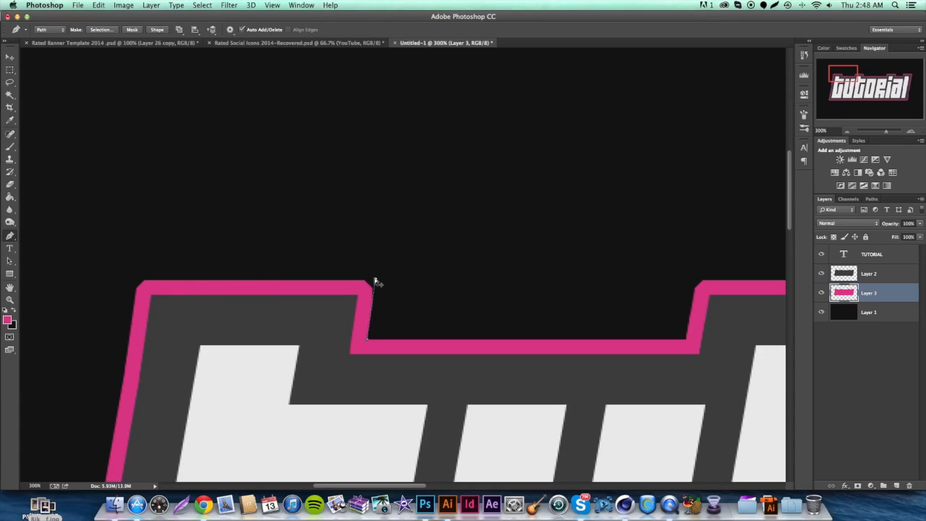
left_click(367, 284)
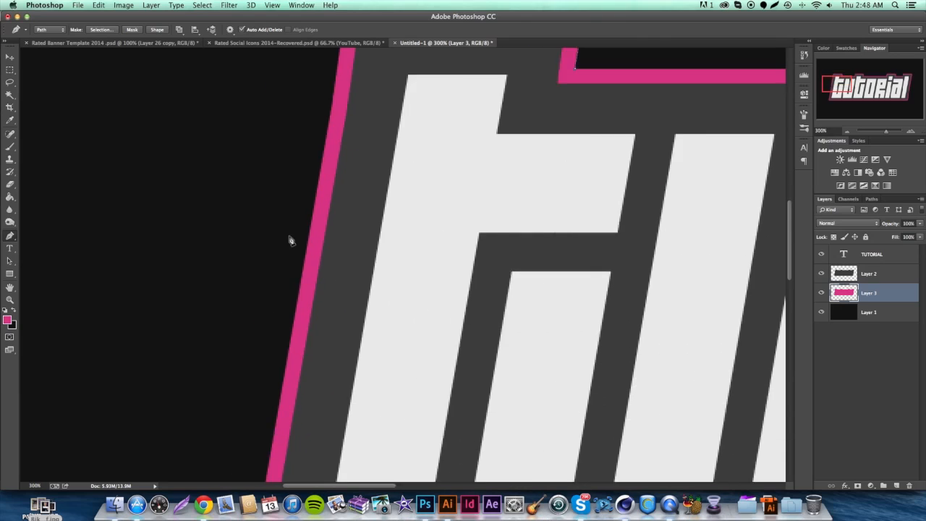
scroll("down", 3)
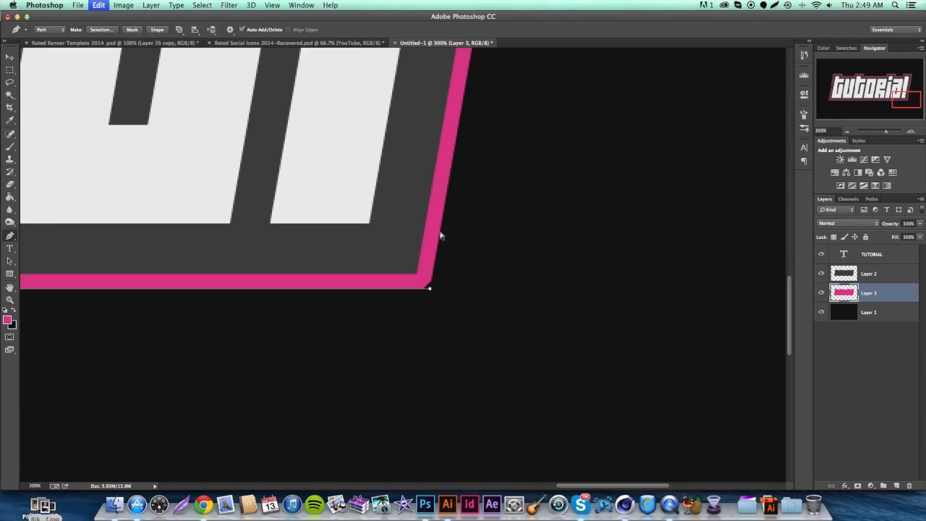
mouse_move(443, 233)
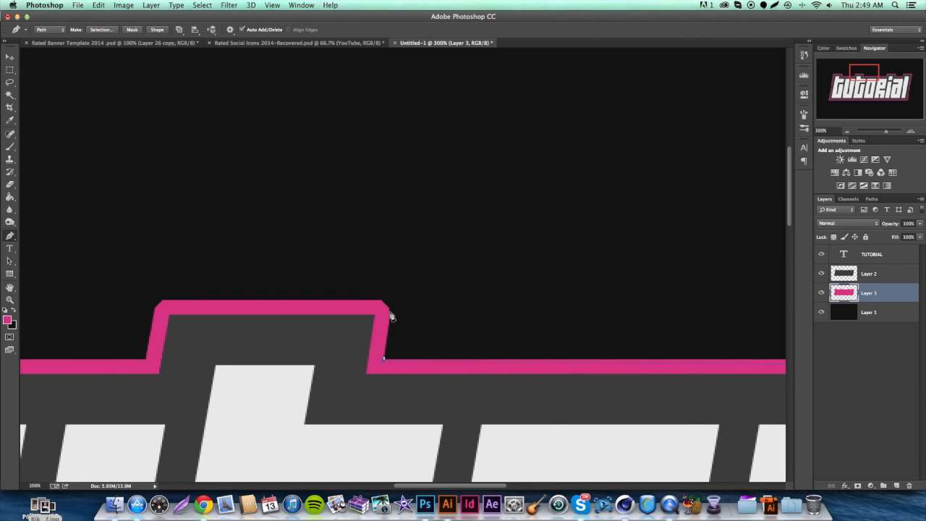
mouse_move(393, 302)
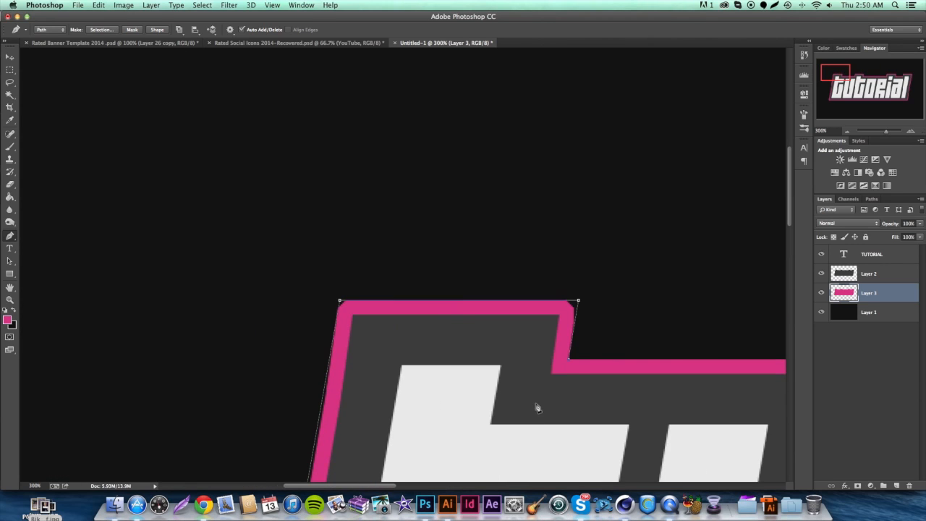
- Fill the traced corner path with pink, then delete the path
right_click(538, 407)
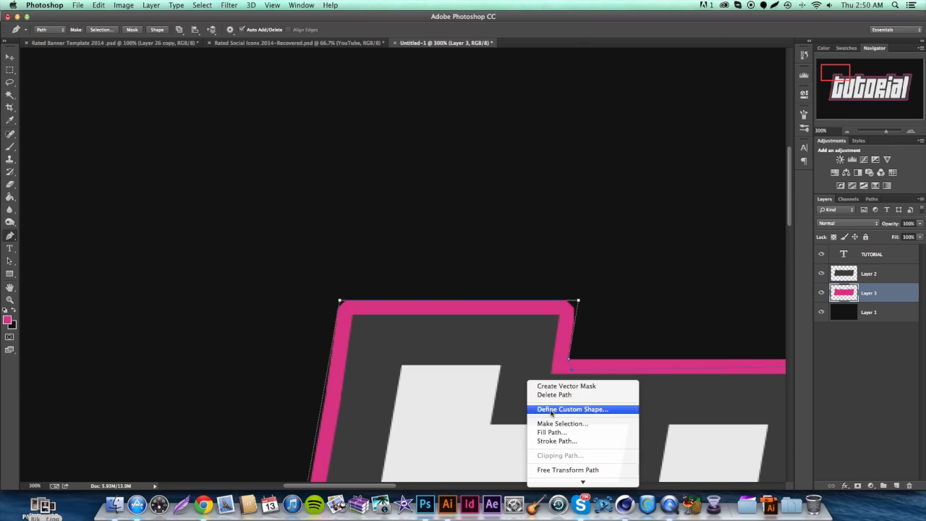
left_click(552, 432)
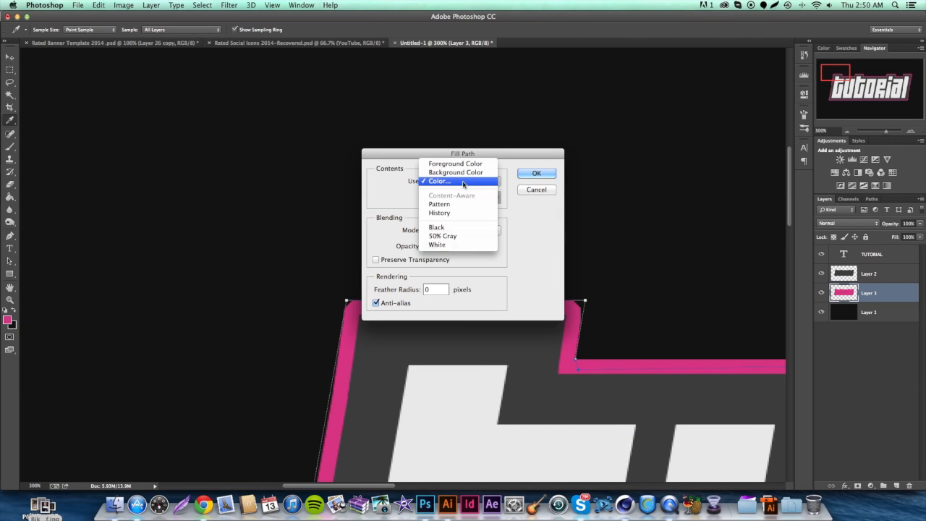
left_click(440, 181)
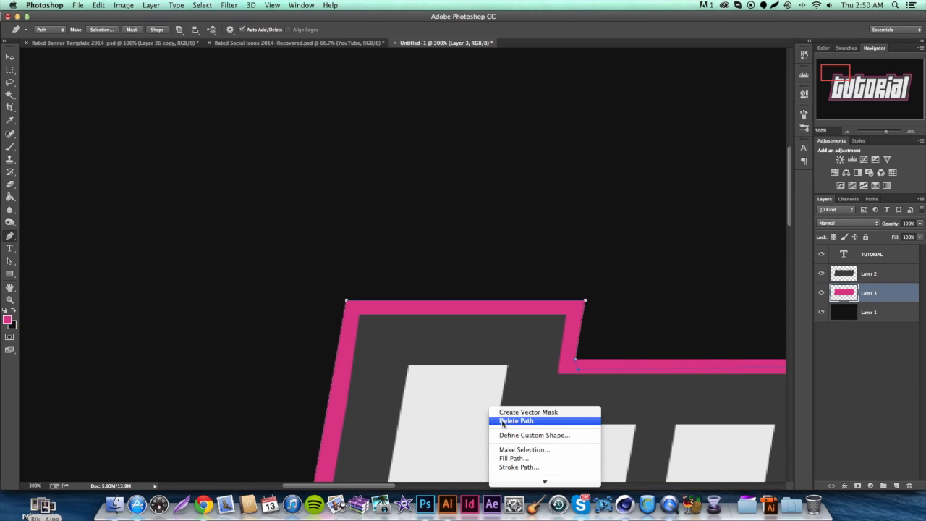
left_click(516, 420)
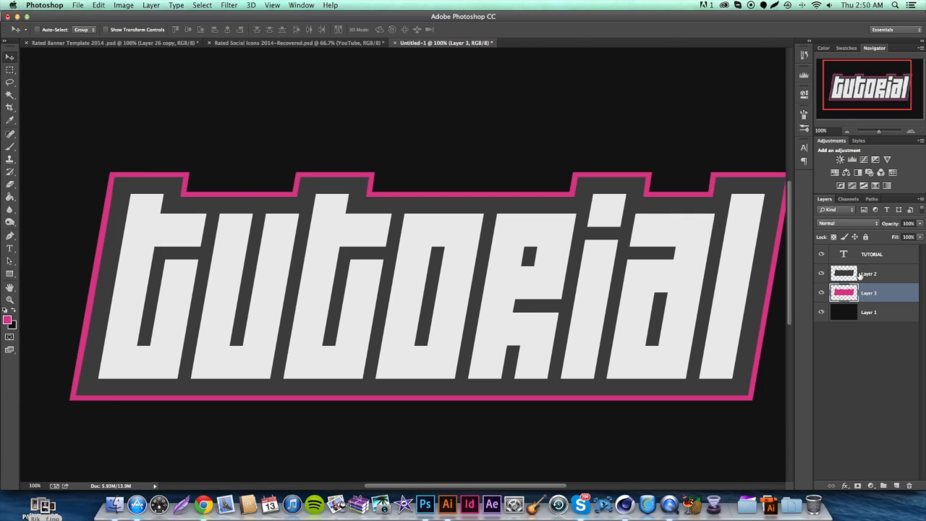
- On new Layer 4, expand the letter selection by 10 px and fill it pink
left_click(872, 273)
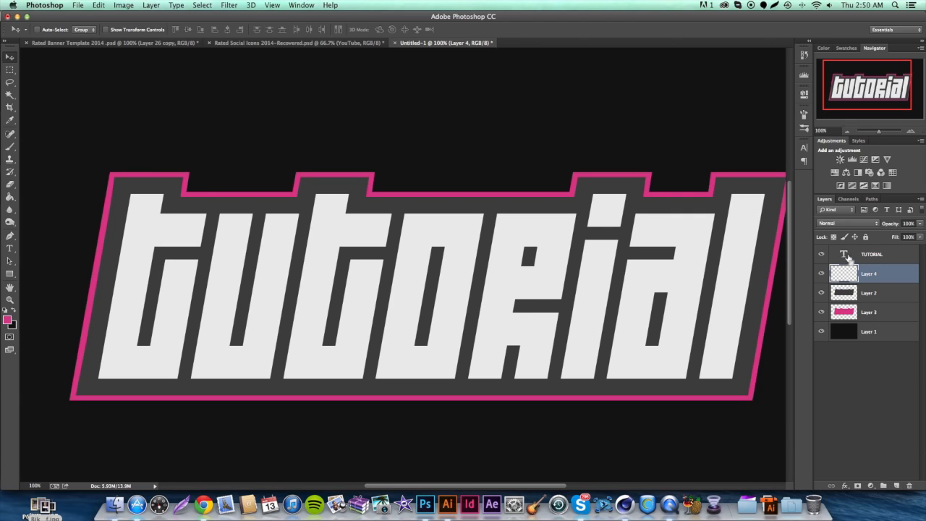
left_click(202, 5)
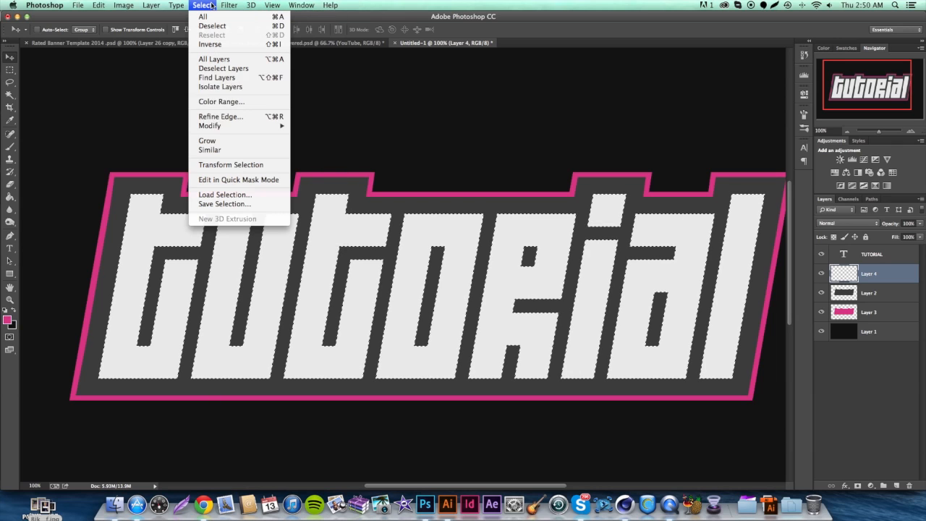
left_click(209, 125)
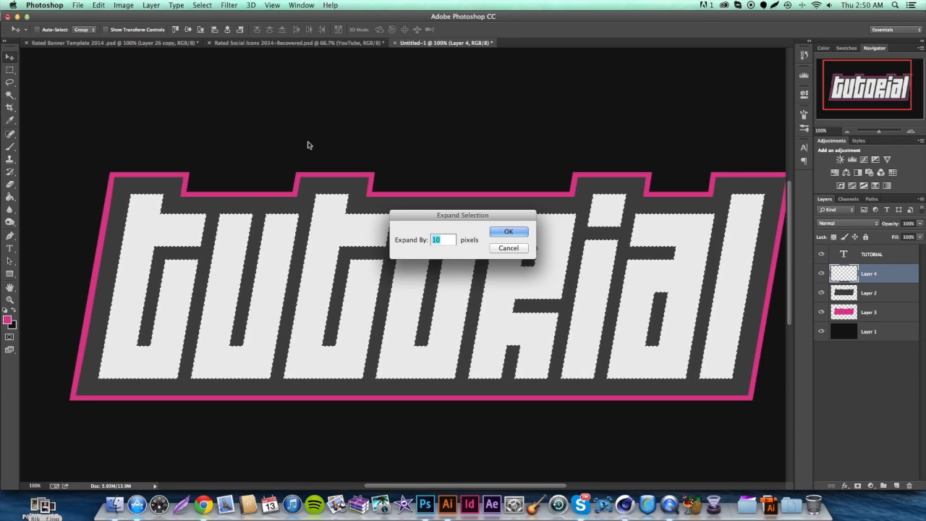
left_click(509, 231)
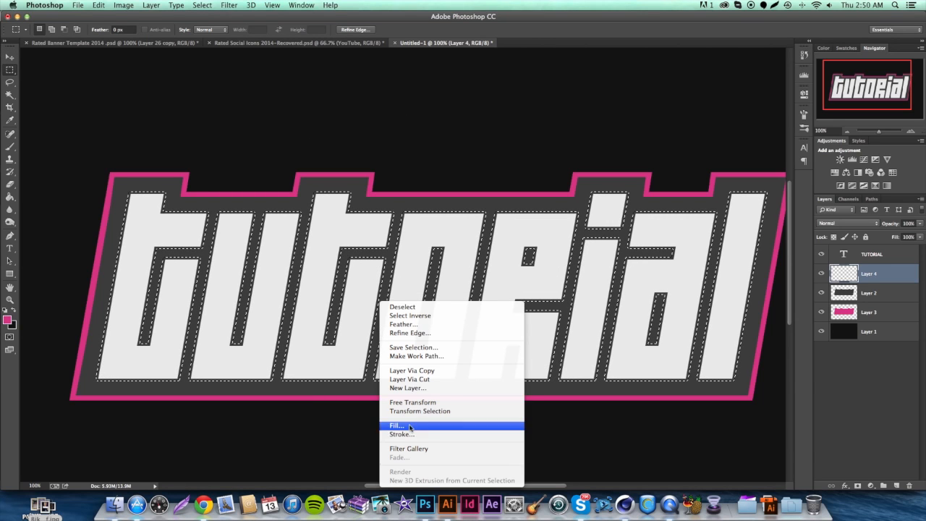
left_click(396, 425)
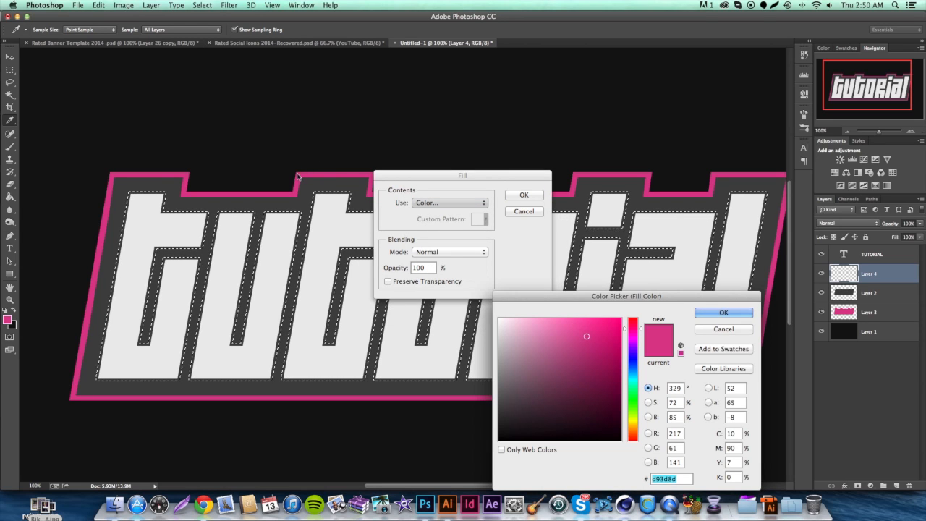
left_click(724, 312)
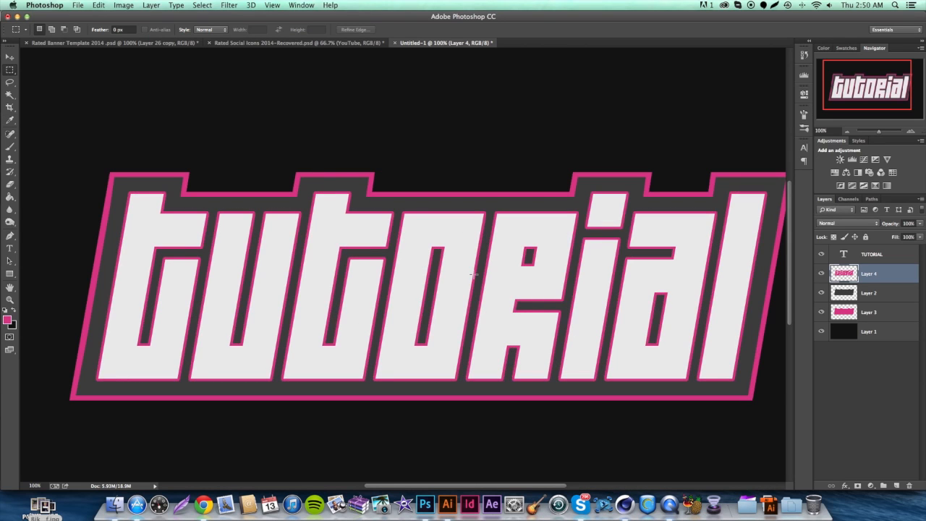
left_click(10, 56)
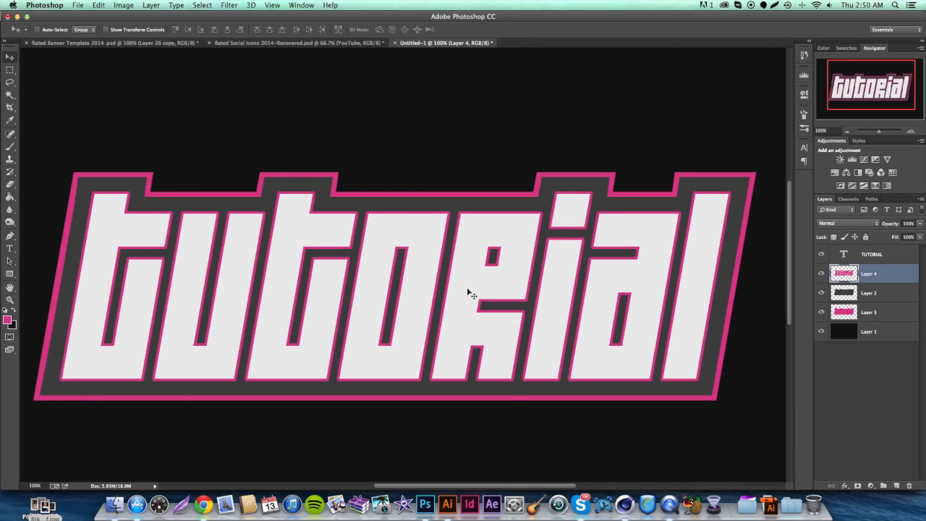
mouse_move(495, 306)
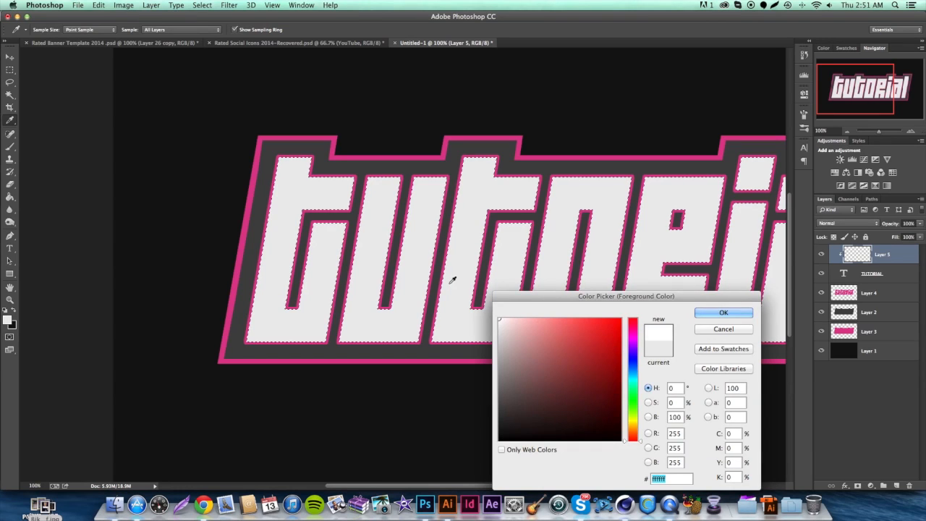
- Set white as the paint colour and bring up options for the diagonal gloss path
left_click(723, 312)
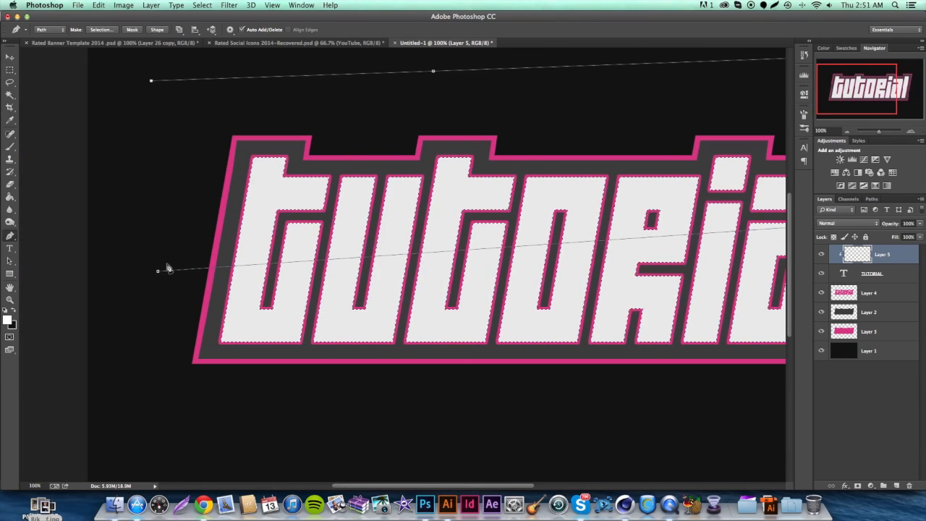
right_click(165, 270)
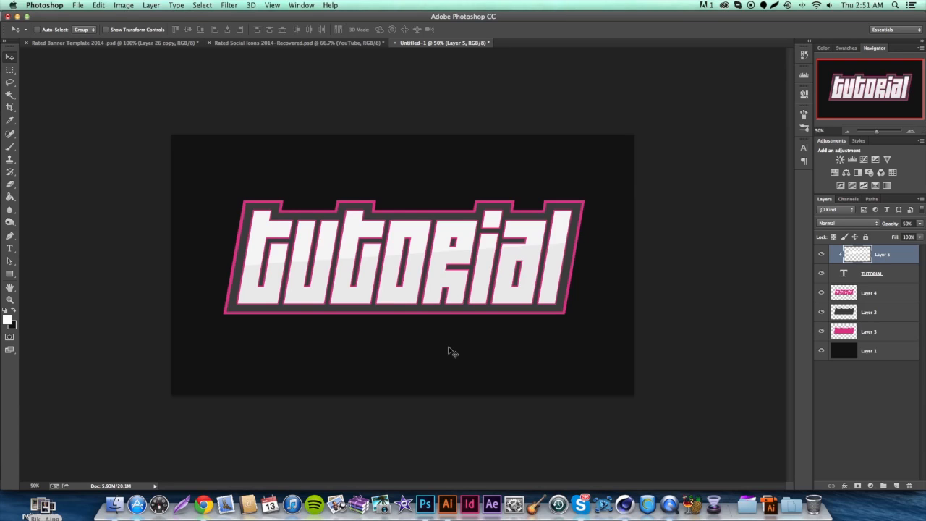
mouse_move(872, 284)
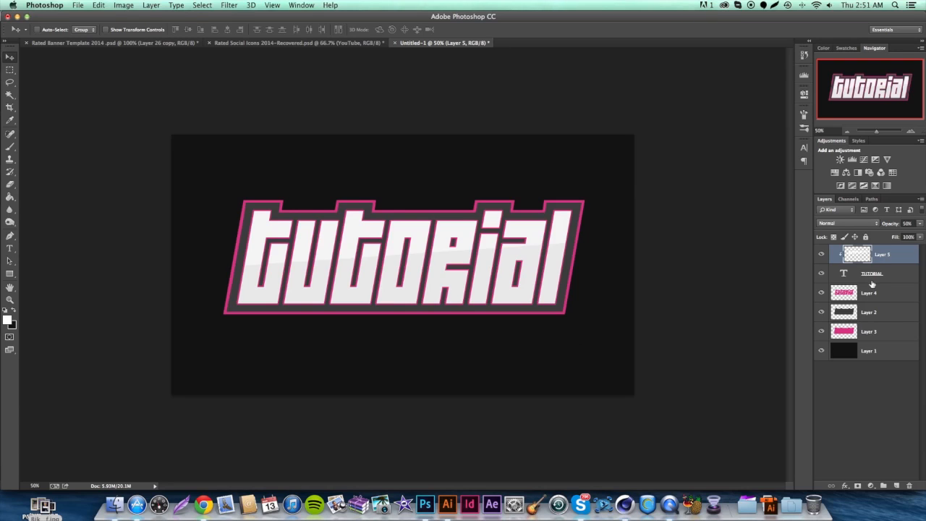
mouse_move(872, 284)
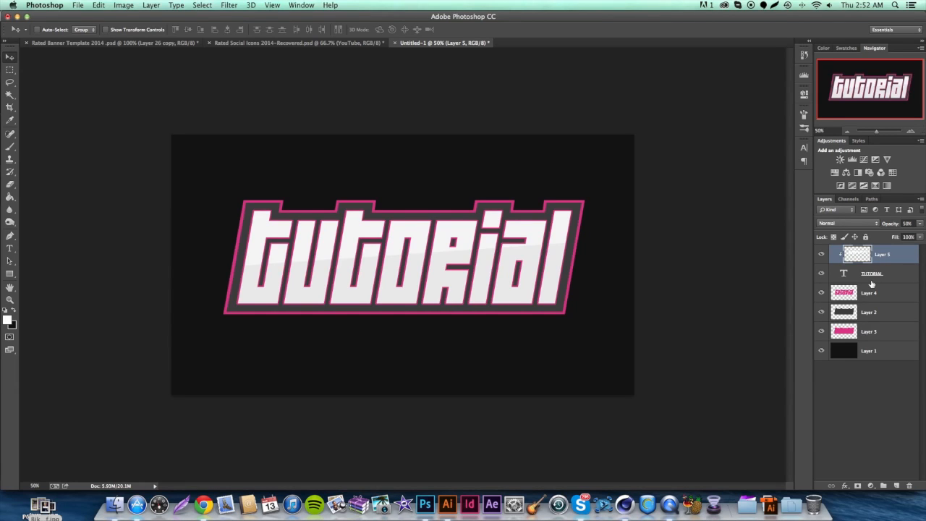
mouse_move(592, 150)
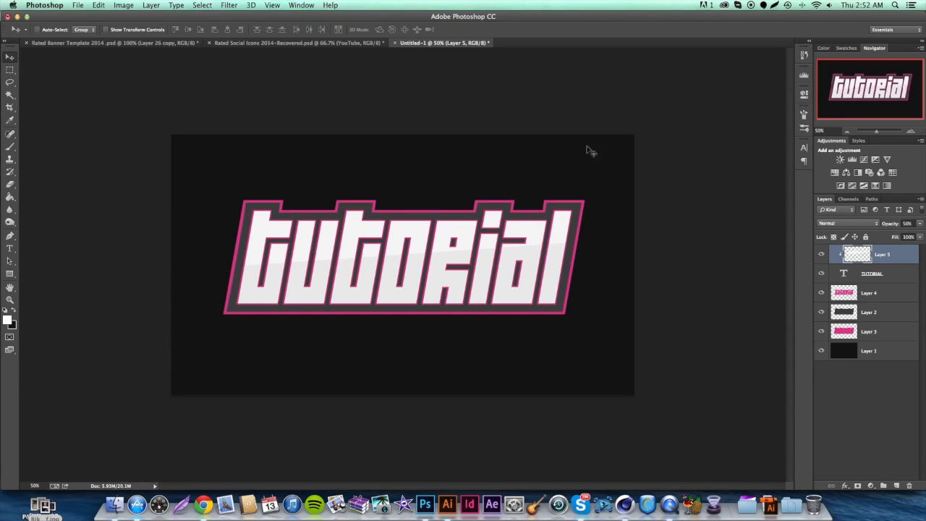